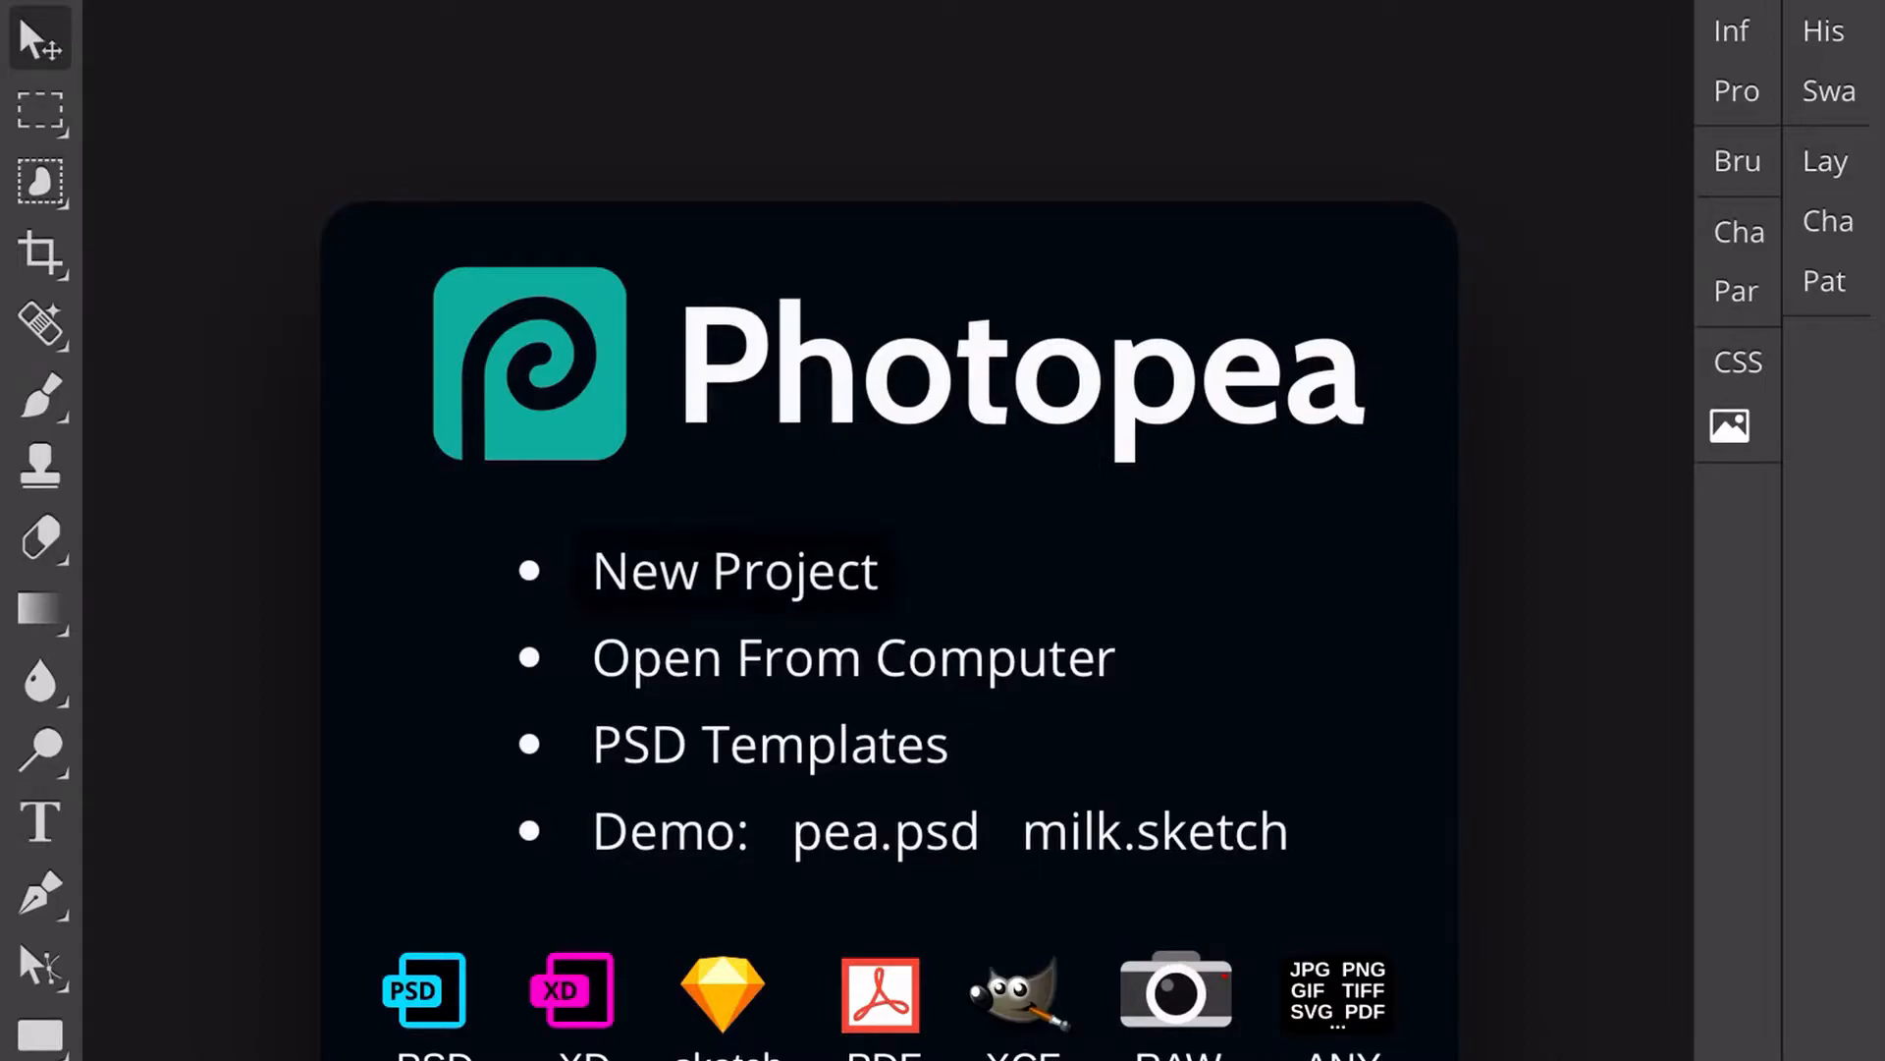
# Step: Create a new blank 1280×720 pixel canvas from the start screen
pyautogui.click(734, 569)
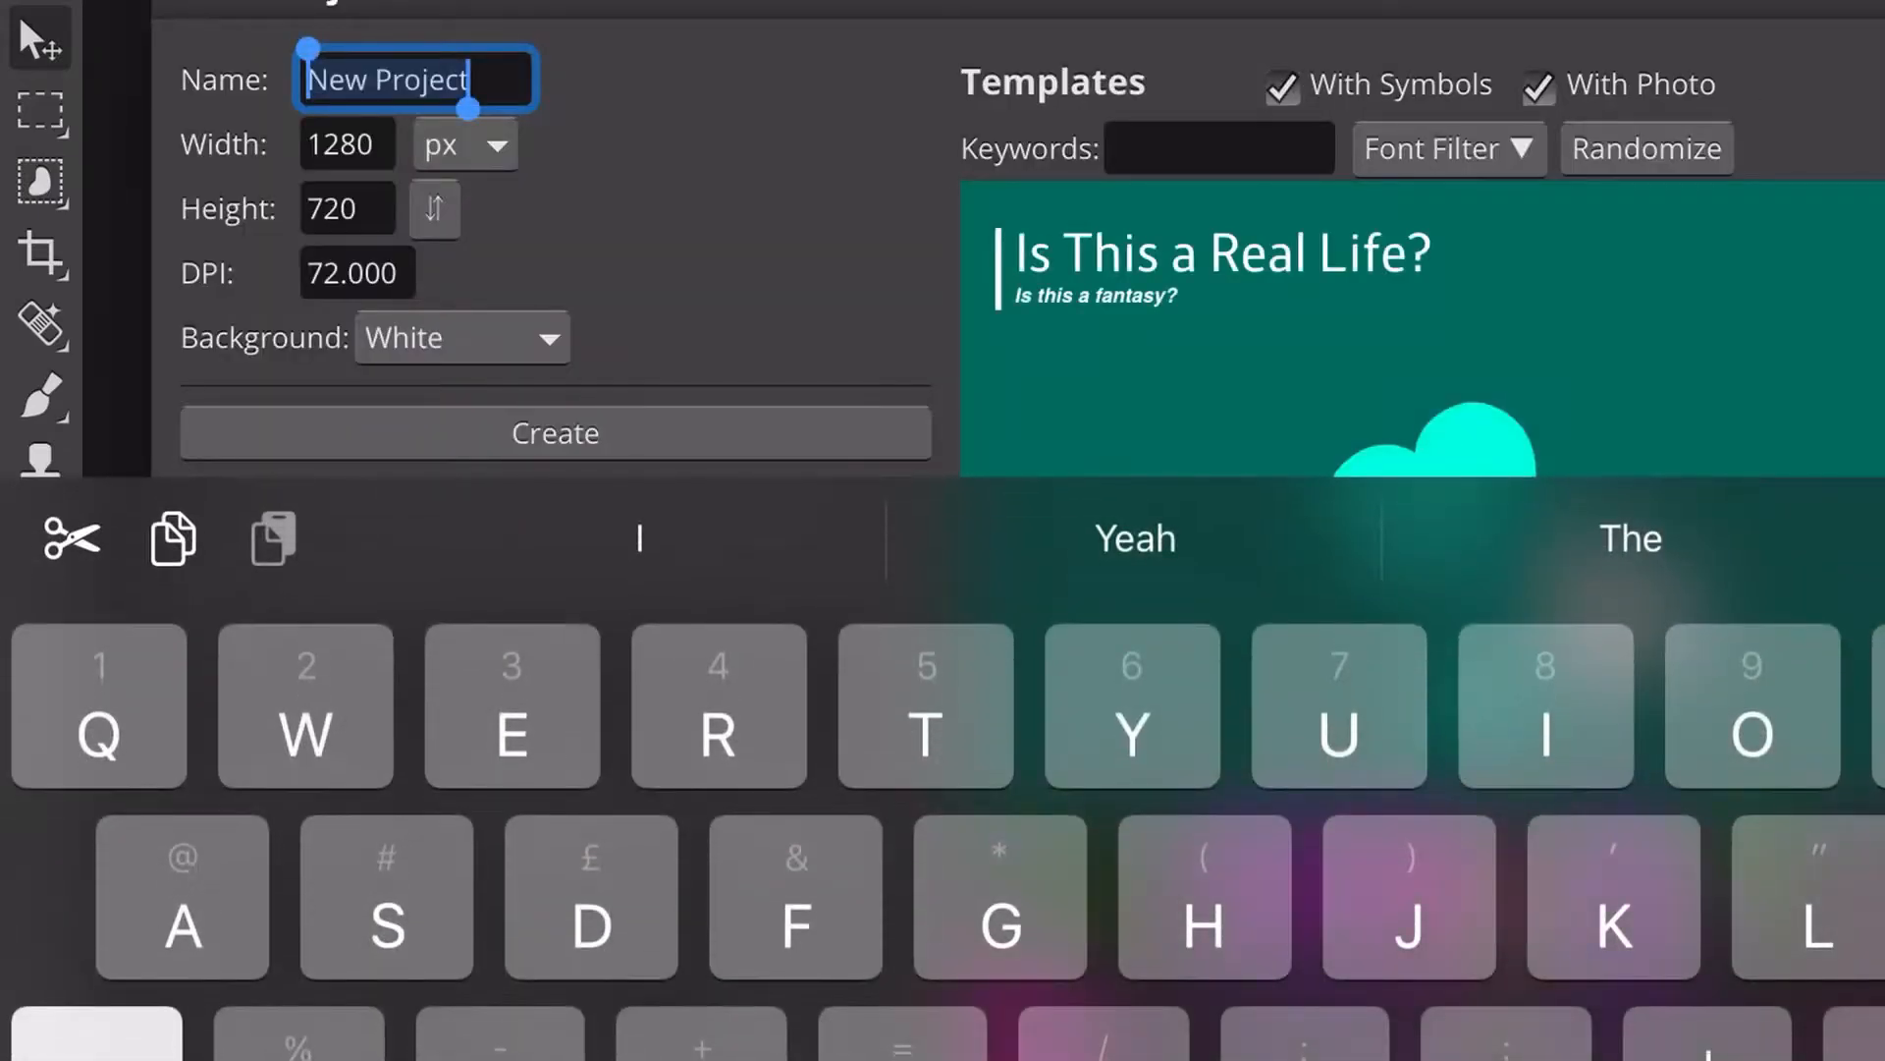
pyautogui.click(554, 433)
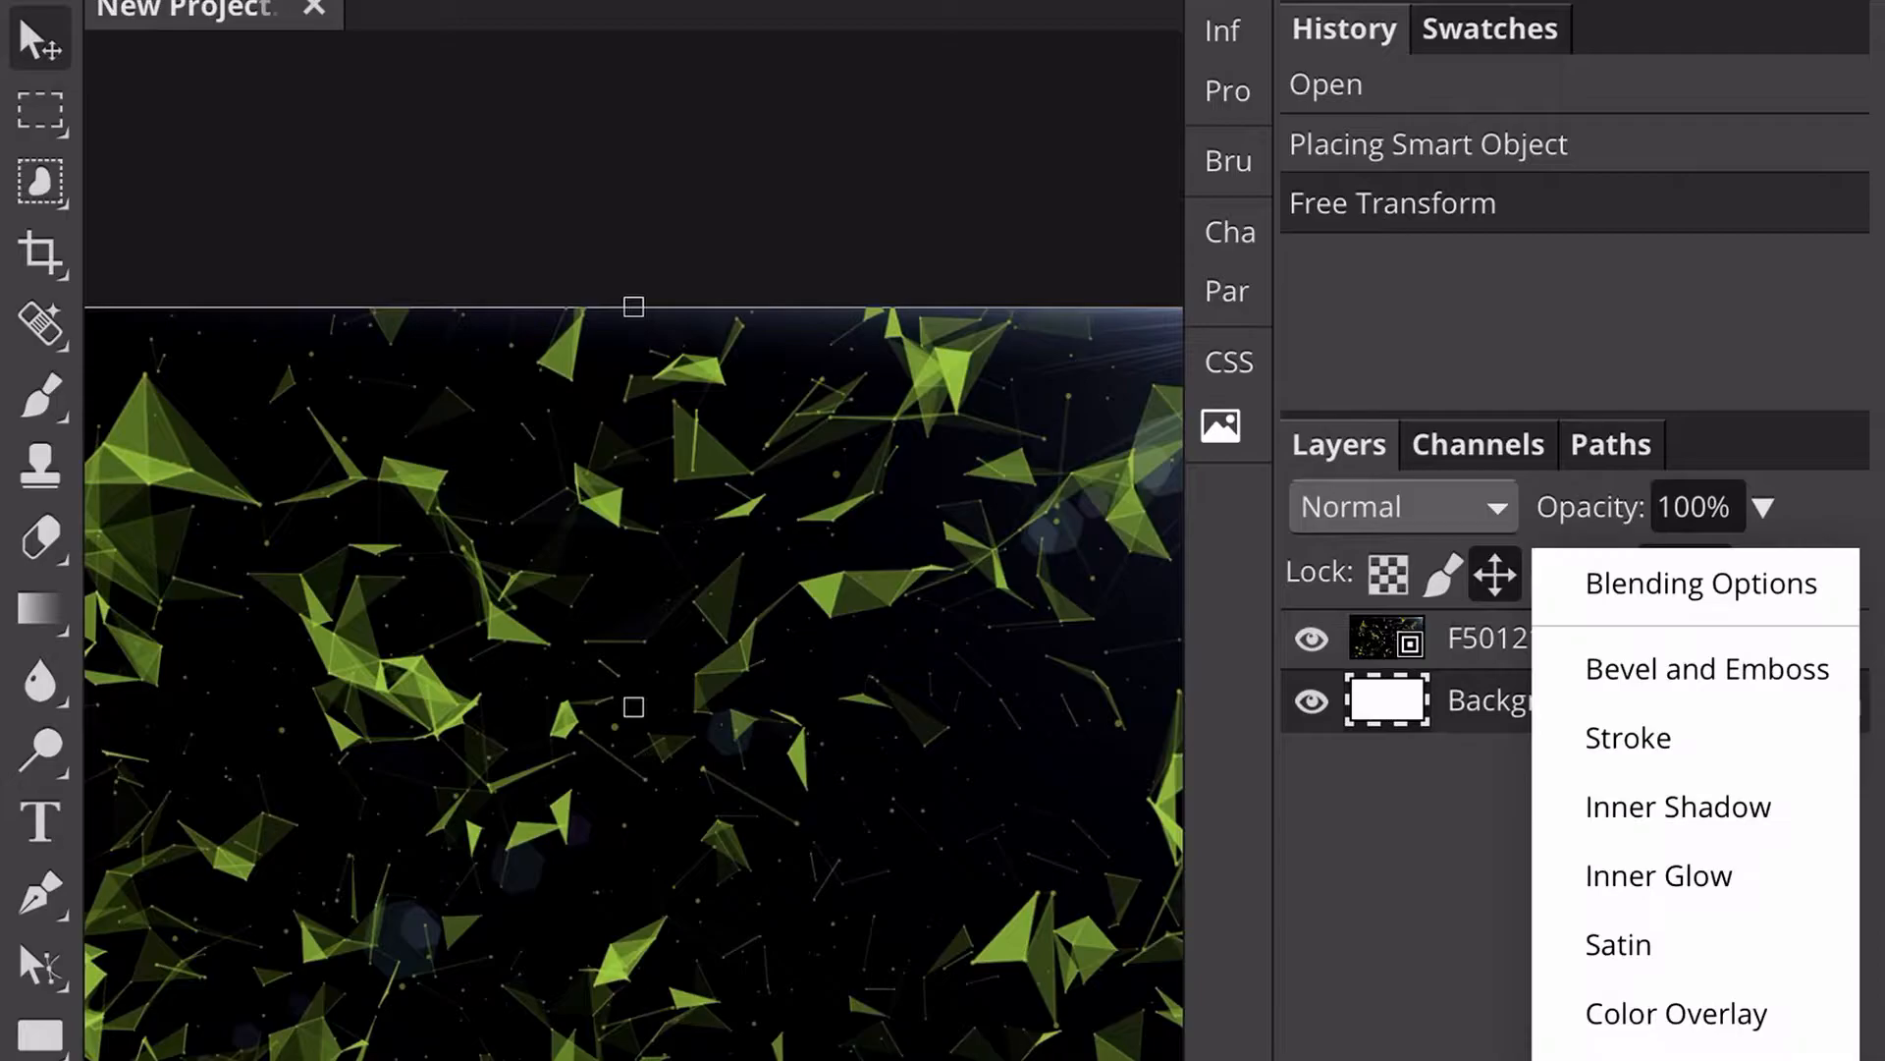
# Step: Apply a Gaussian Blur of about 9.6 px radius to the polygon background
pyautogui.click(1673, 1013)
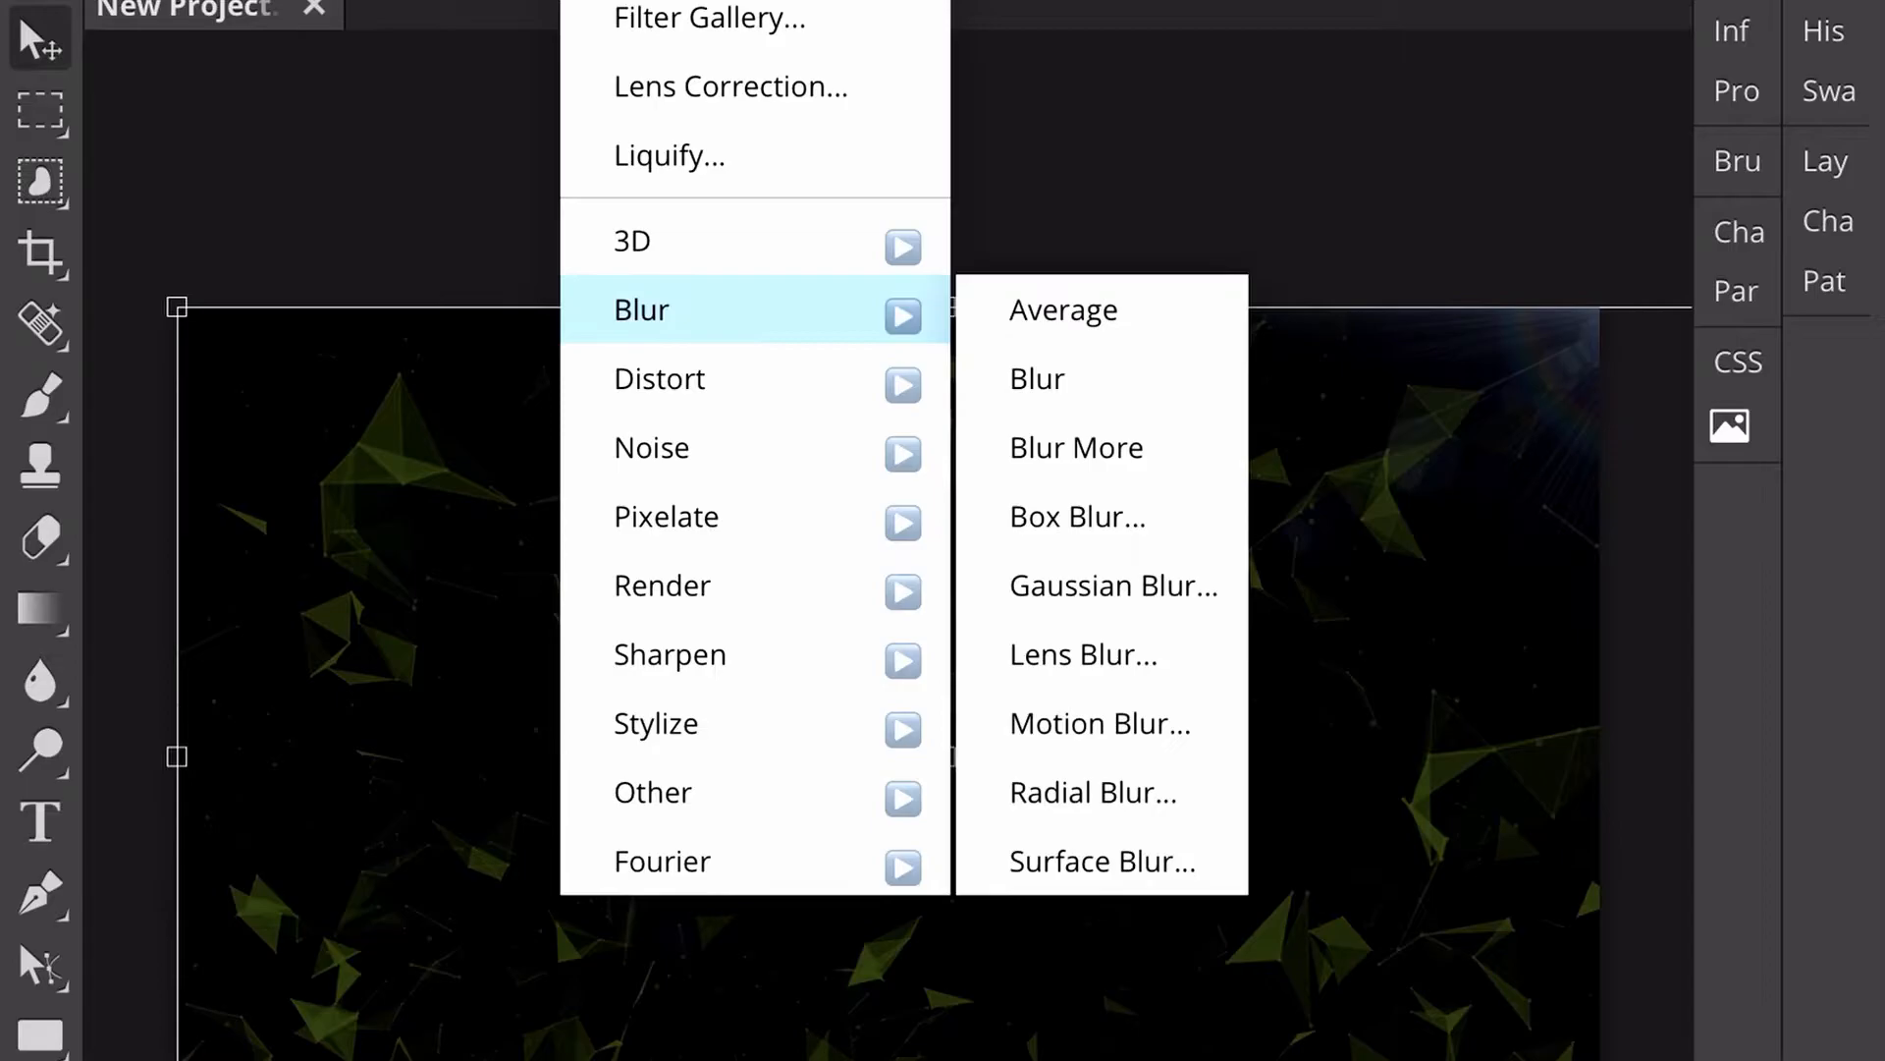
pyautogui.click(1113, 586)
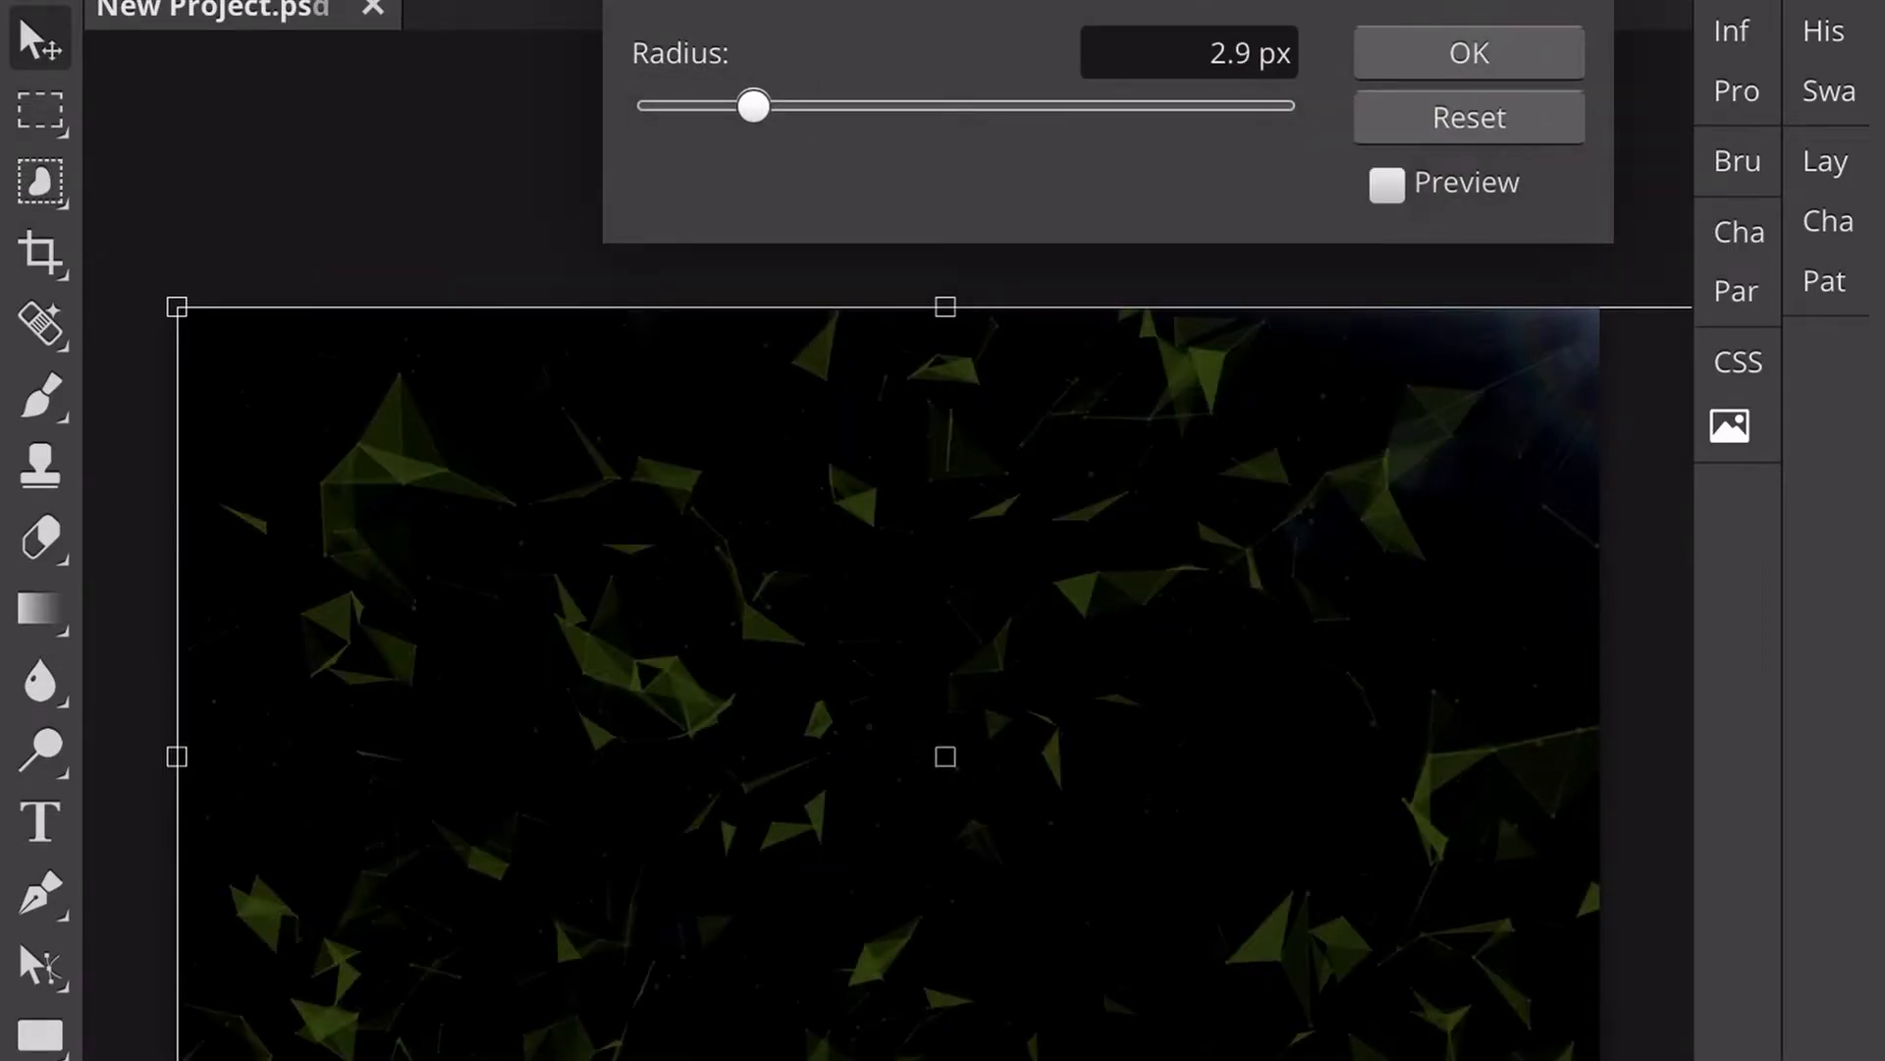
pyautogui.moveTo(755, 107); pyautogui.dragTo(853, 106)
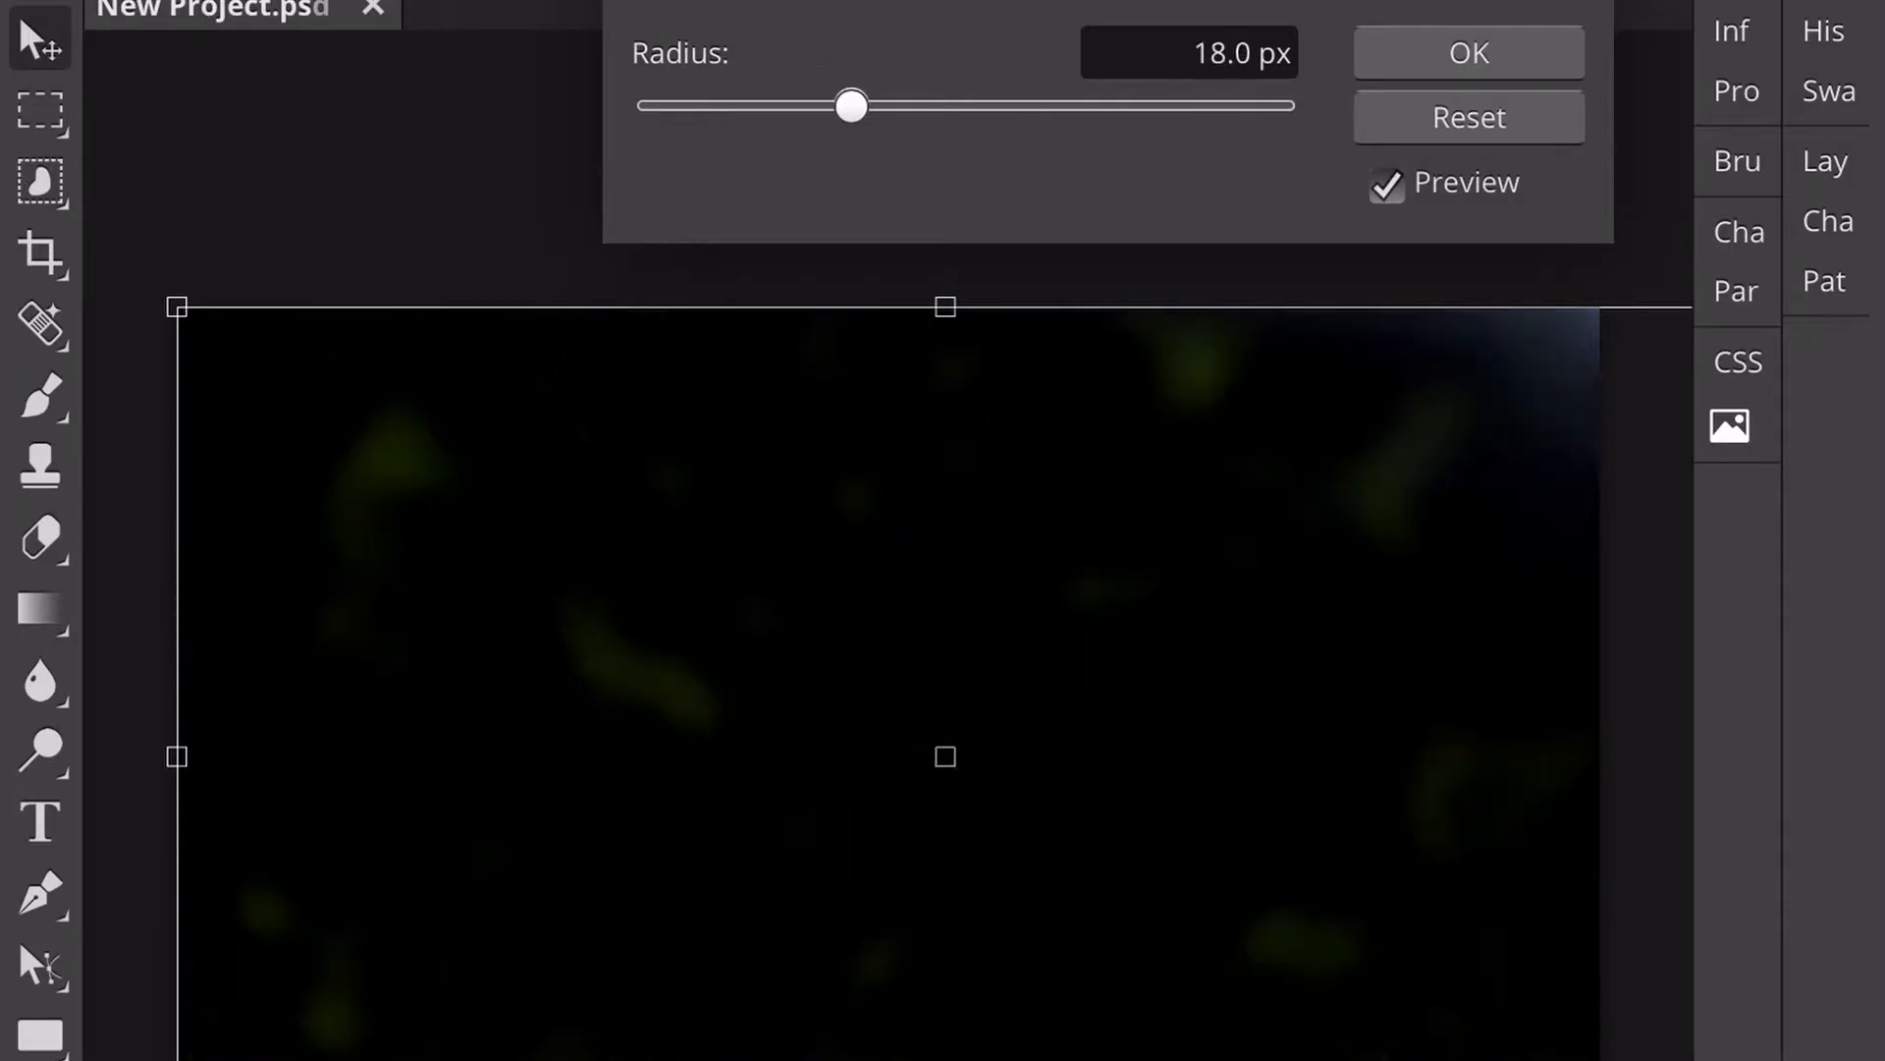
pyautogui.moveTo(854, 106); pyautogui.dragTo(737, 106)
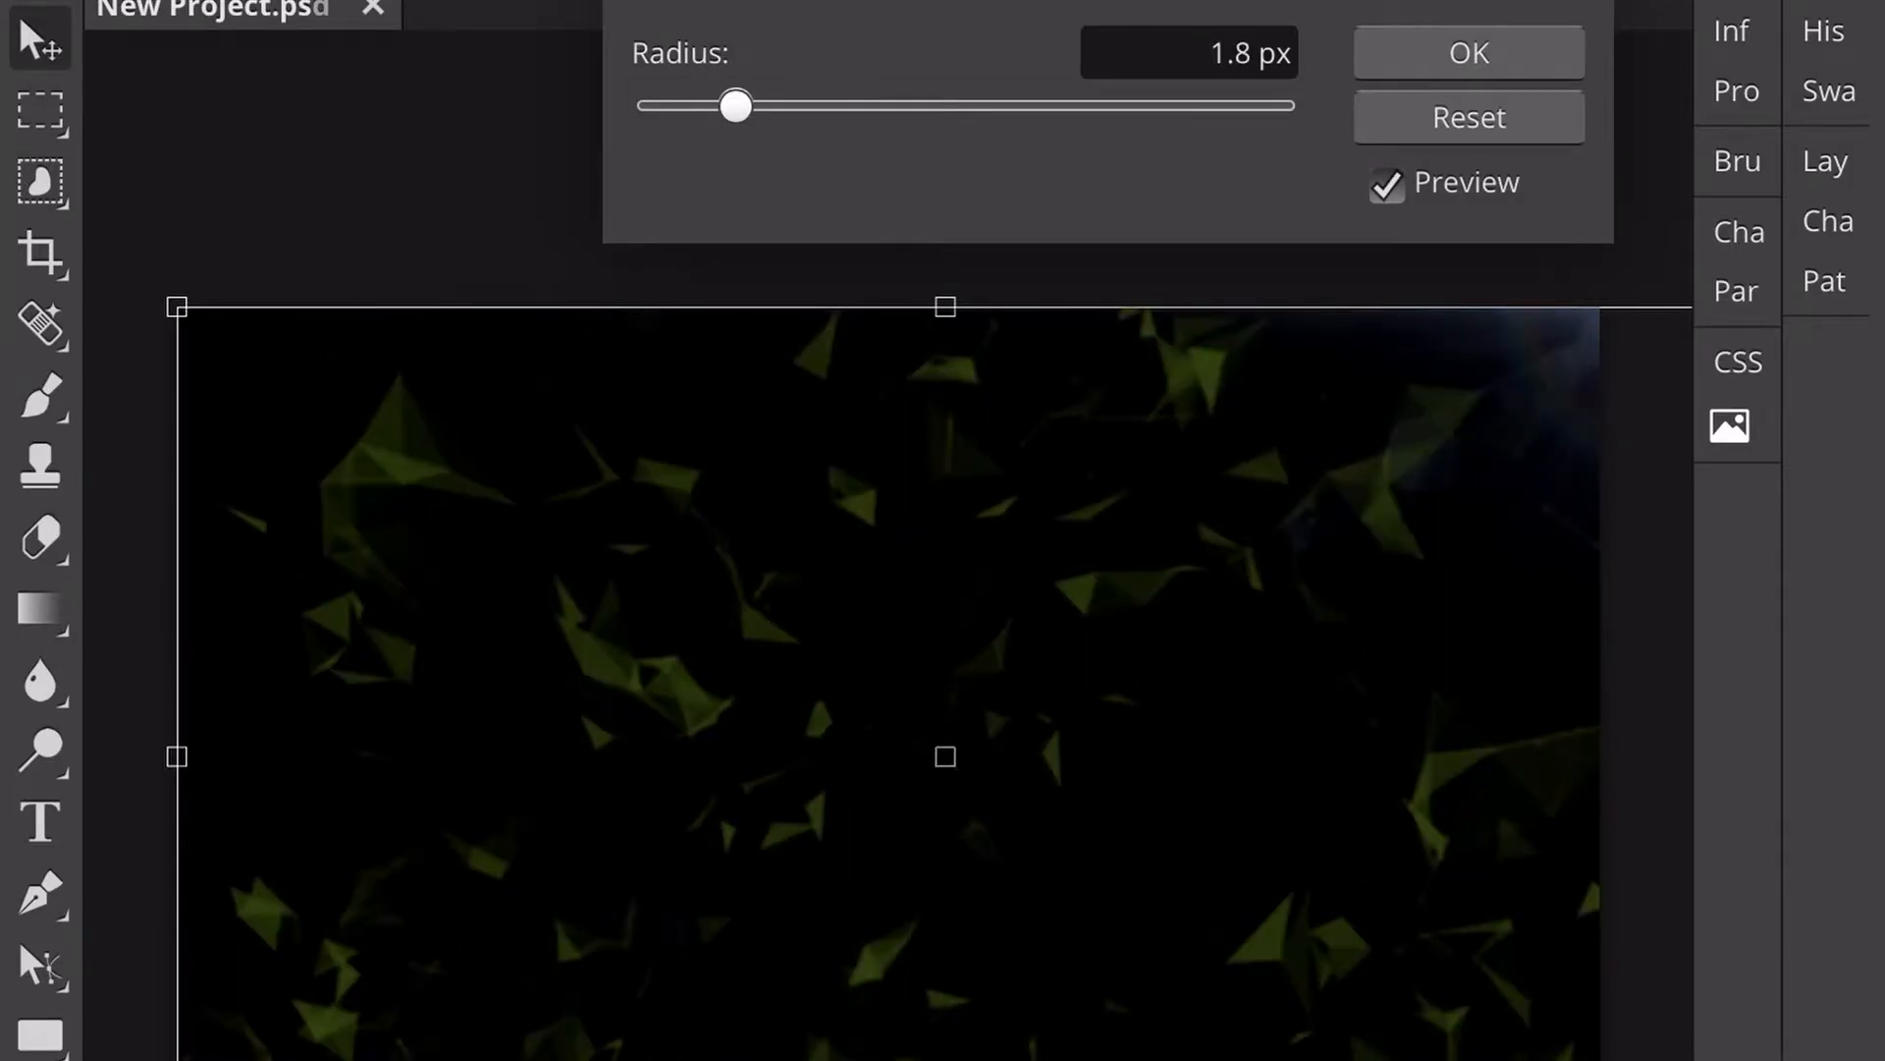
pyautogui.moveTo(734, 106); pyautogui.dragTo(806, 106)
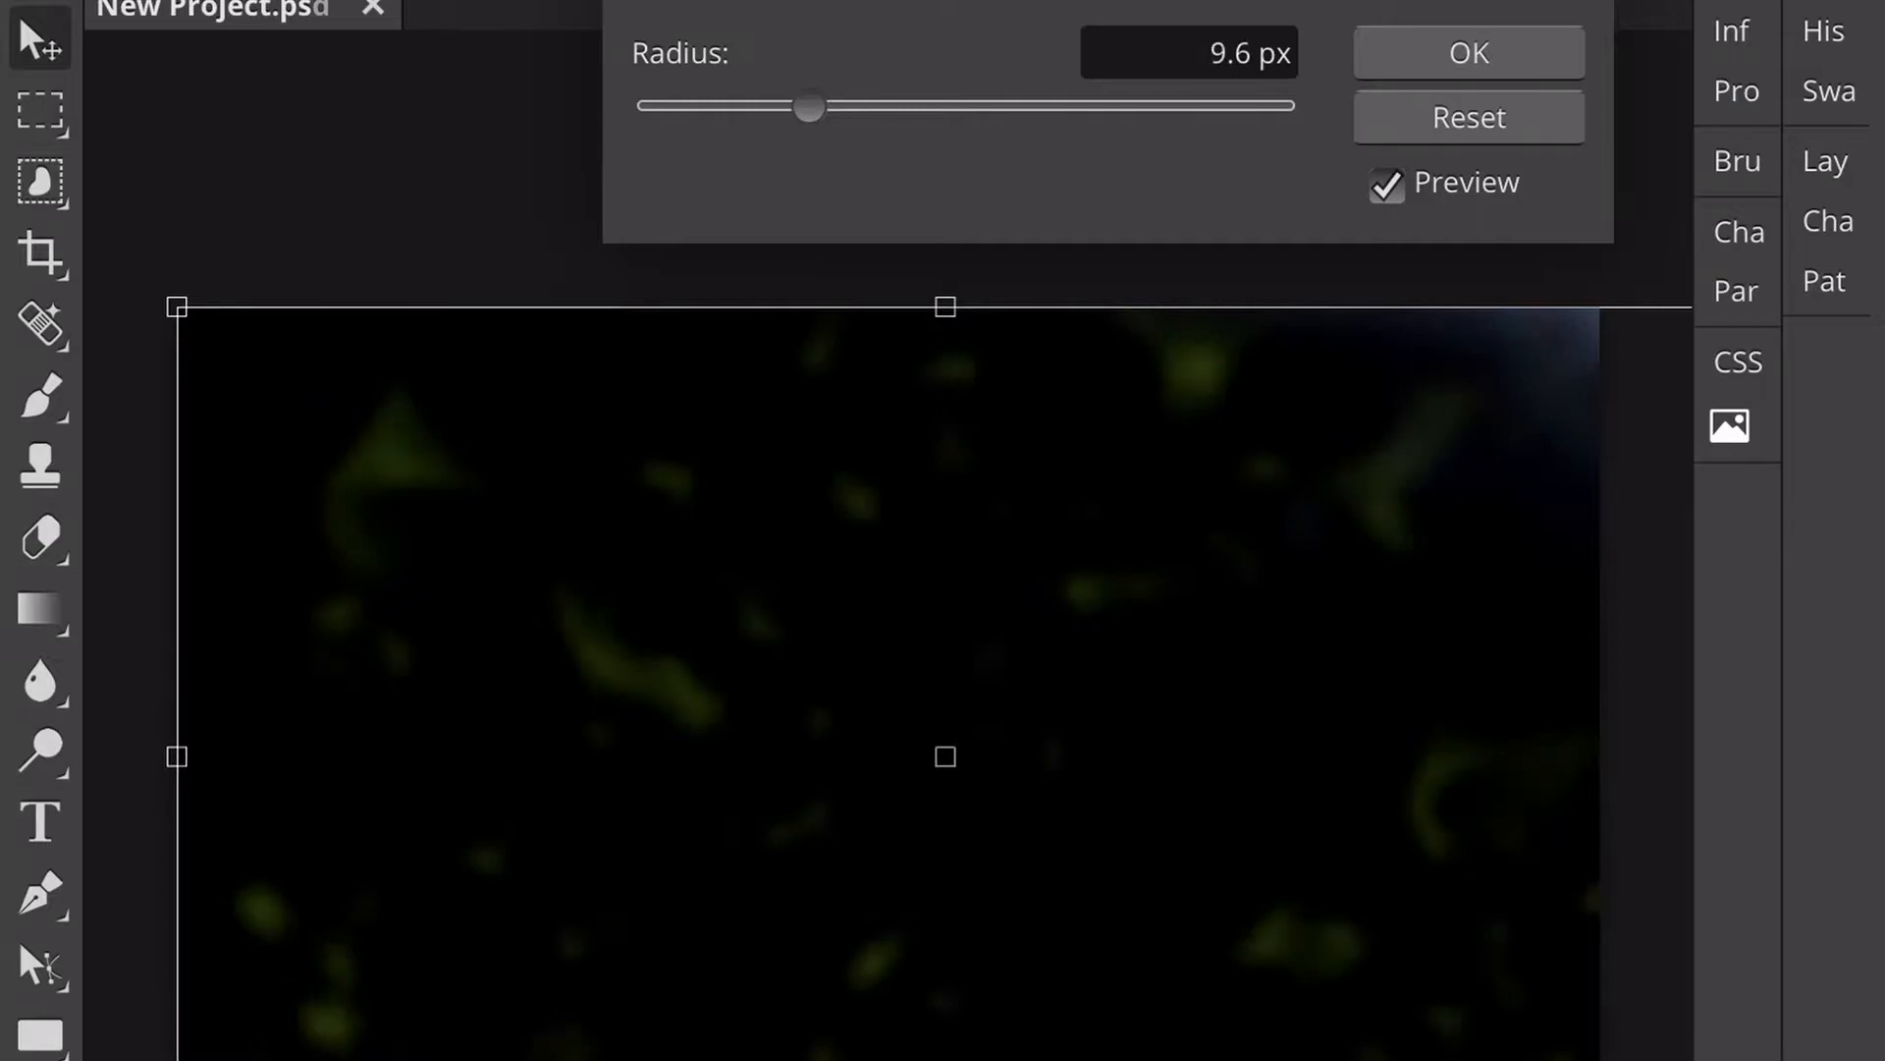
pyautogui.click(1467, 52)
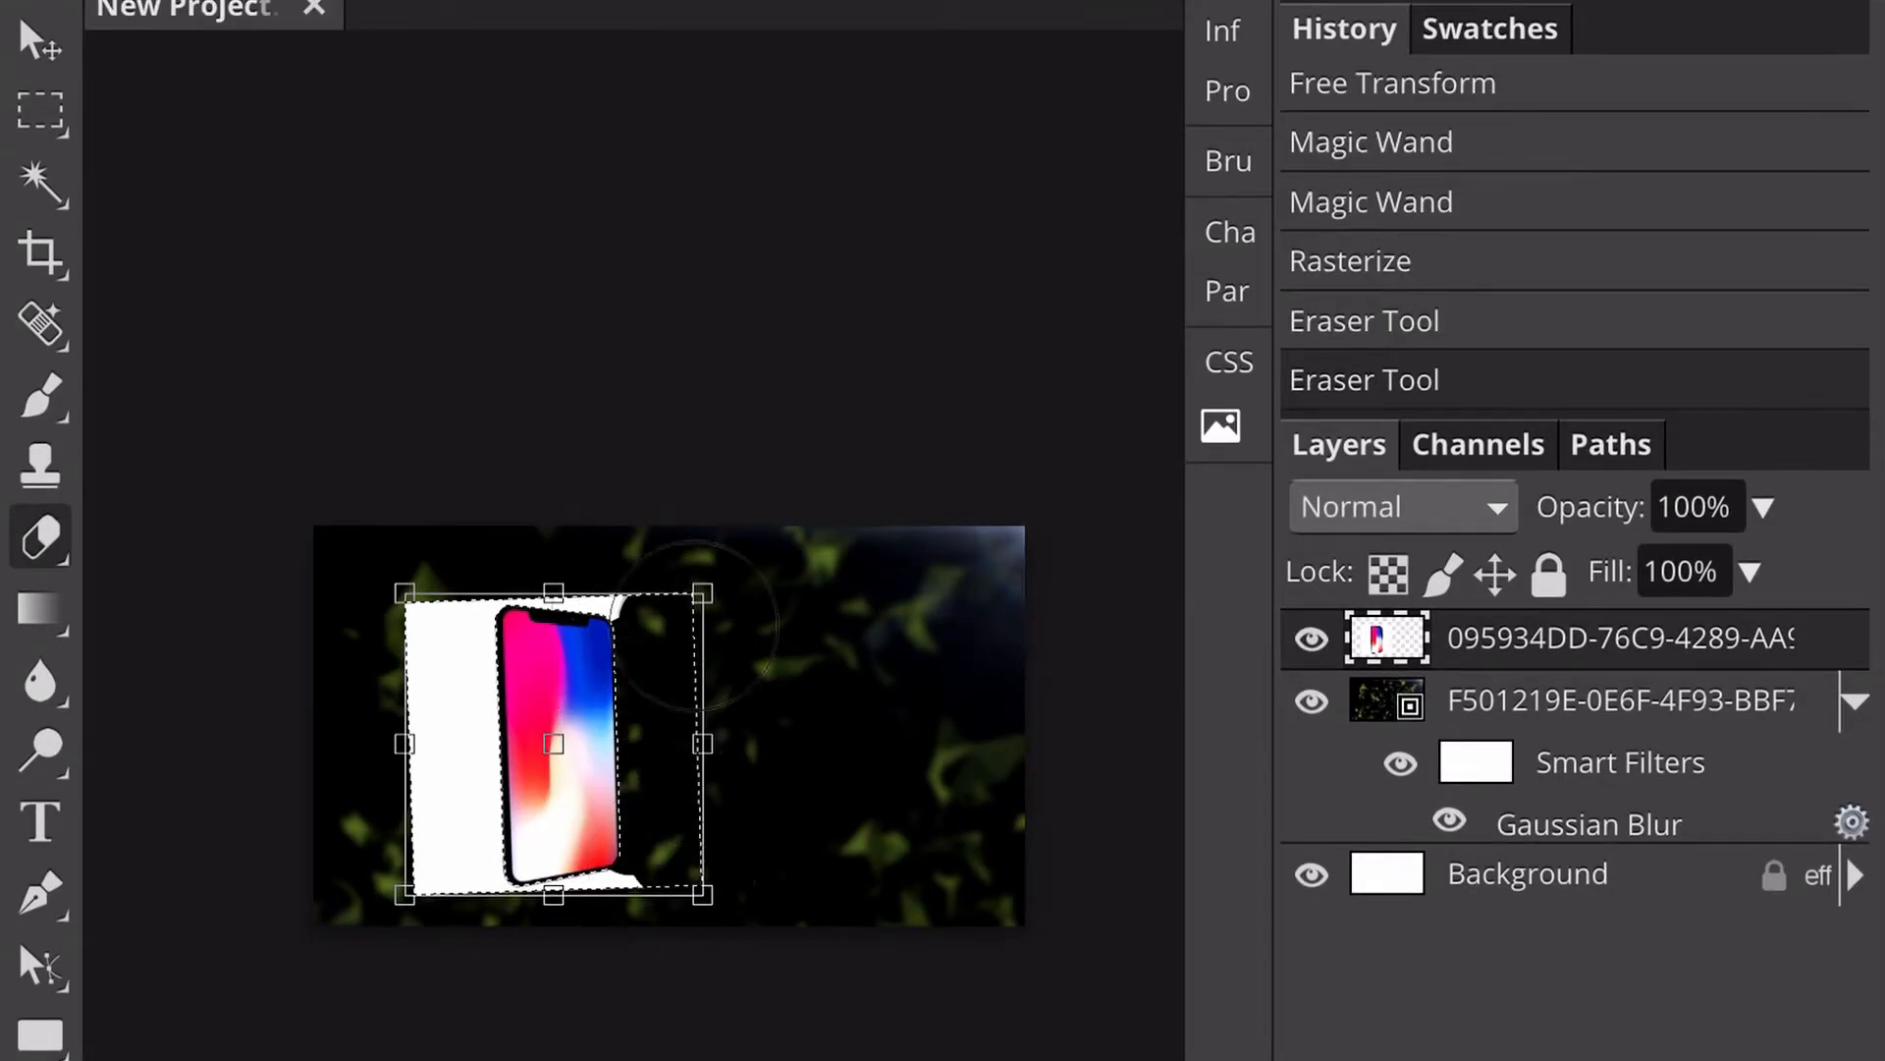
# Step: Erase the leftover white around the phone and move it right
pyautogui.moveTo(697, 649); pyautogui.dragTo(649, 890)
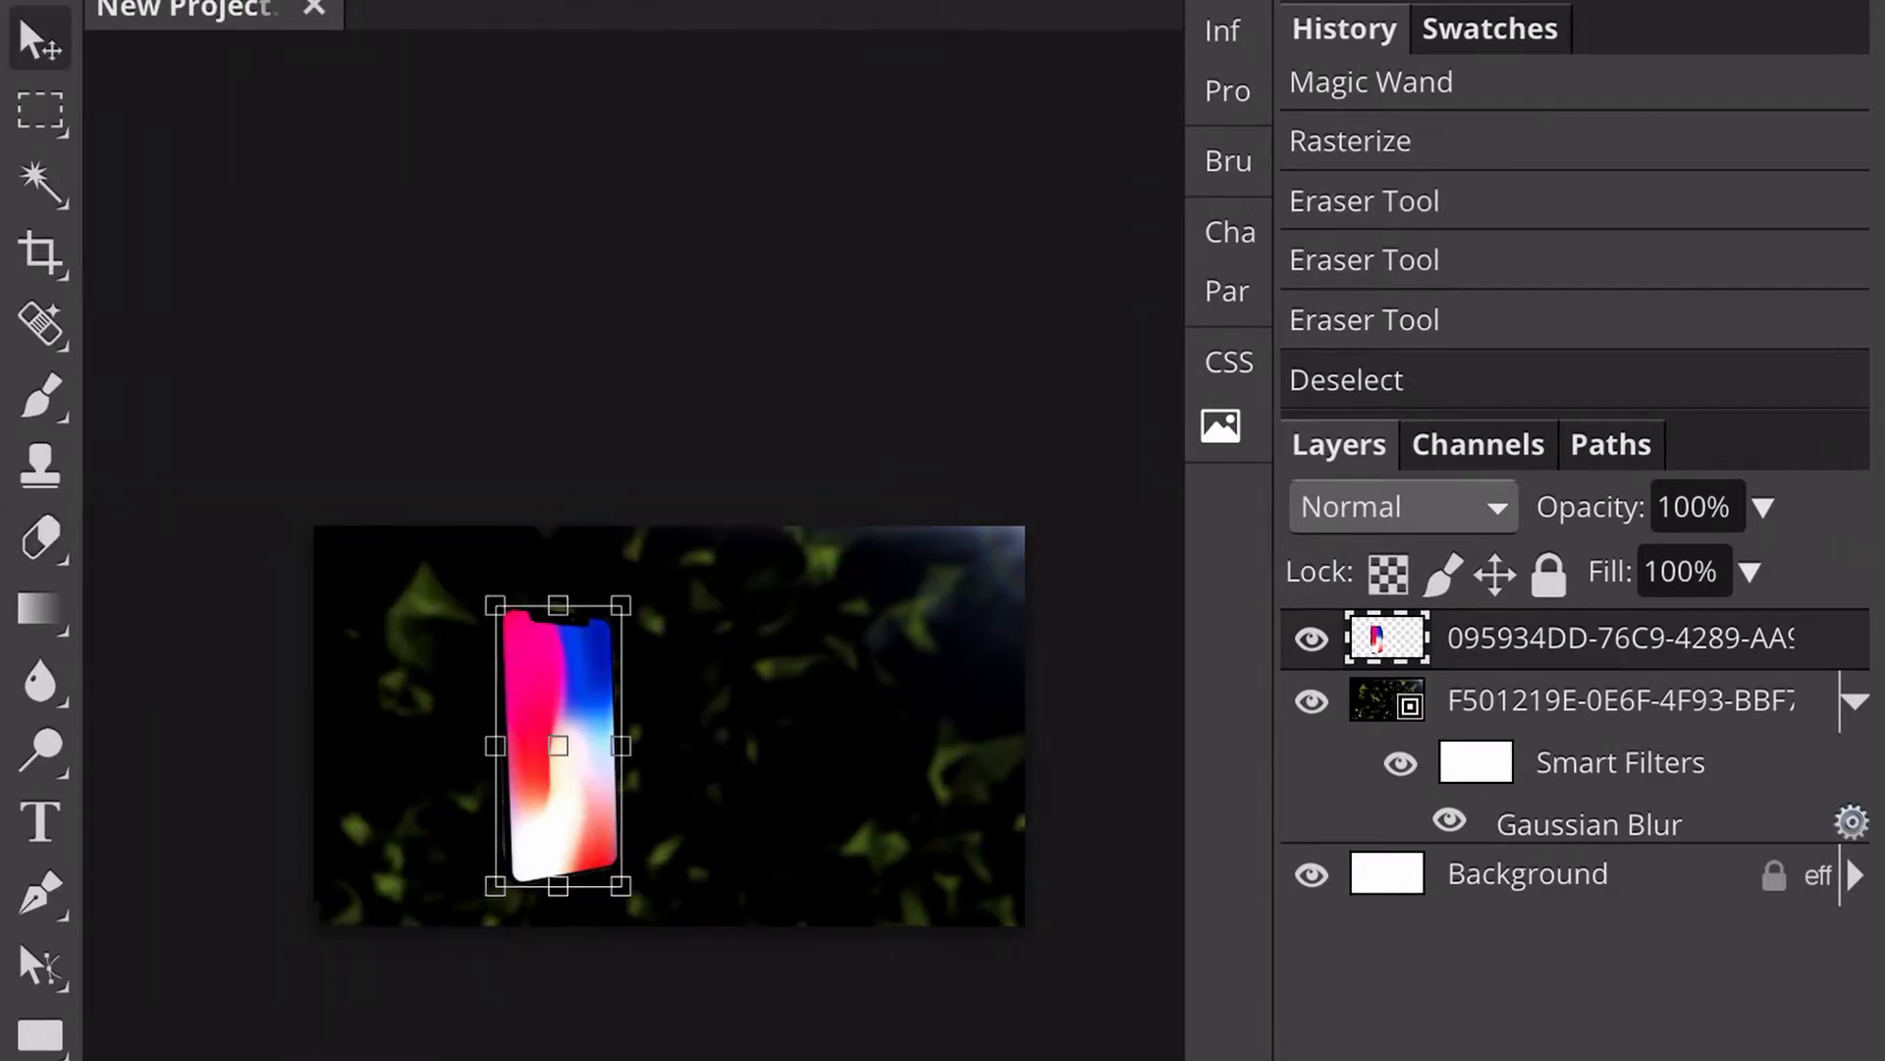
pyautogui.moveTo(557, 743); pyautogui.dragTo(900, 735)
pyautogui.write('FREE MOBILE')
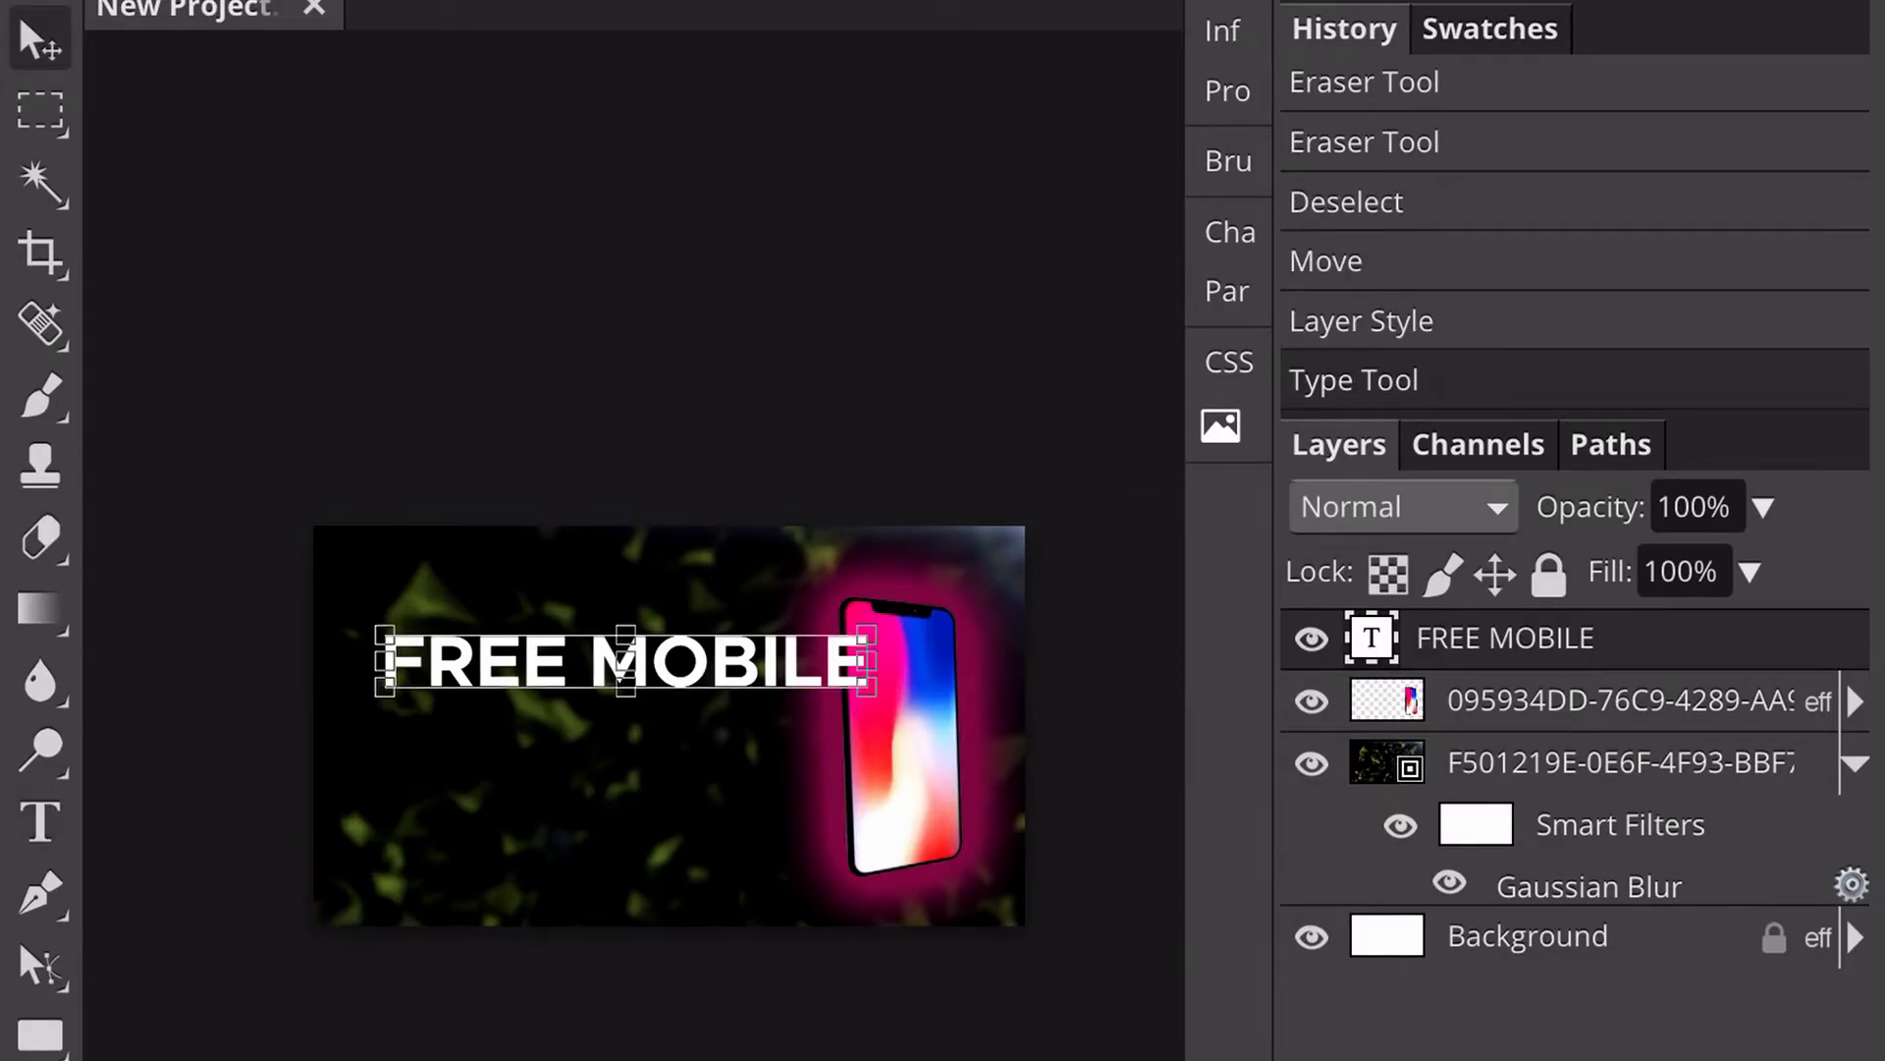
# Step: Position FREE MOBILE, then confirm its teal outline and the DESIGN magenta outline
pyautogui.moveTo(626, 661); pyautogui.dragTo(612, 616)
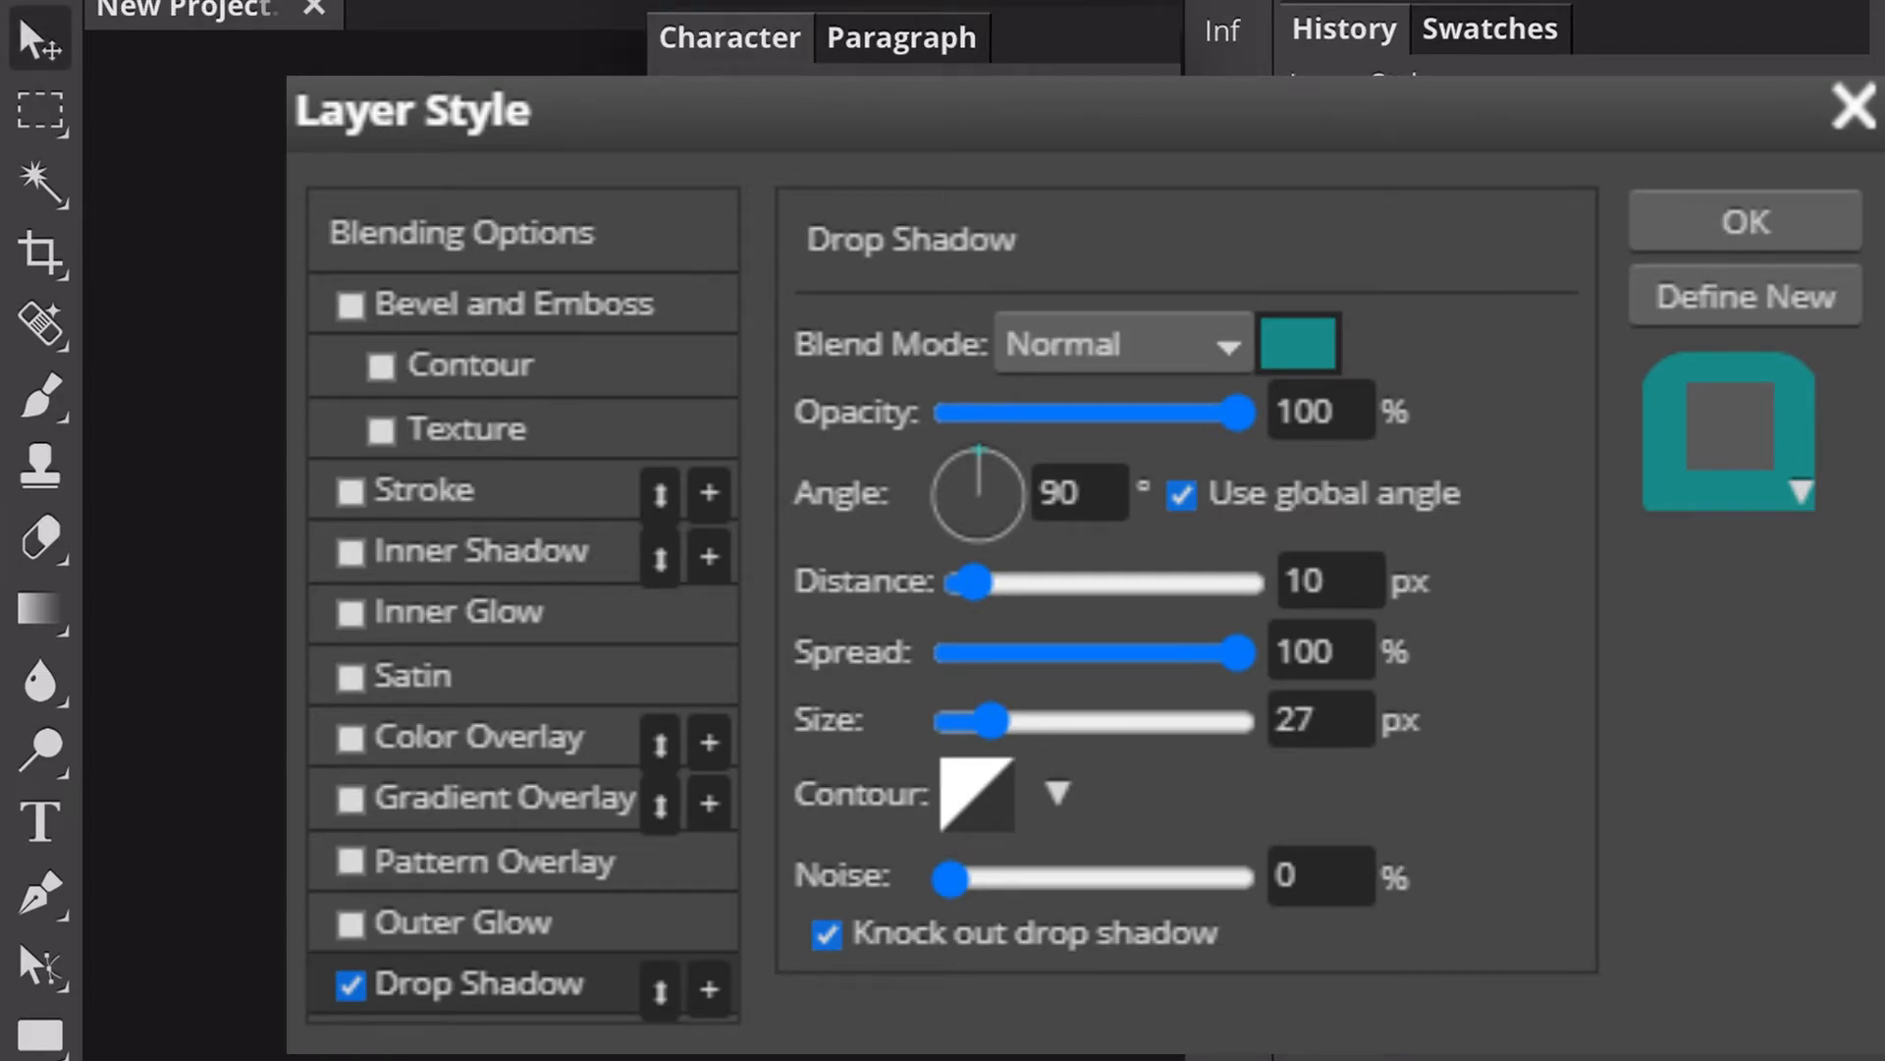
pyautogui.click(1742, 221)
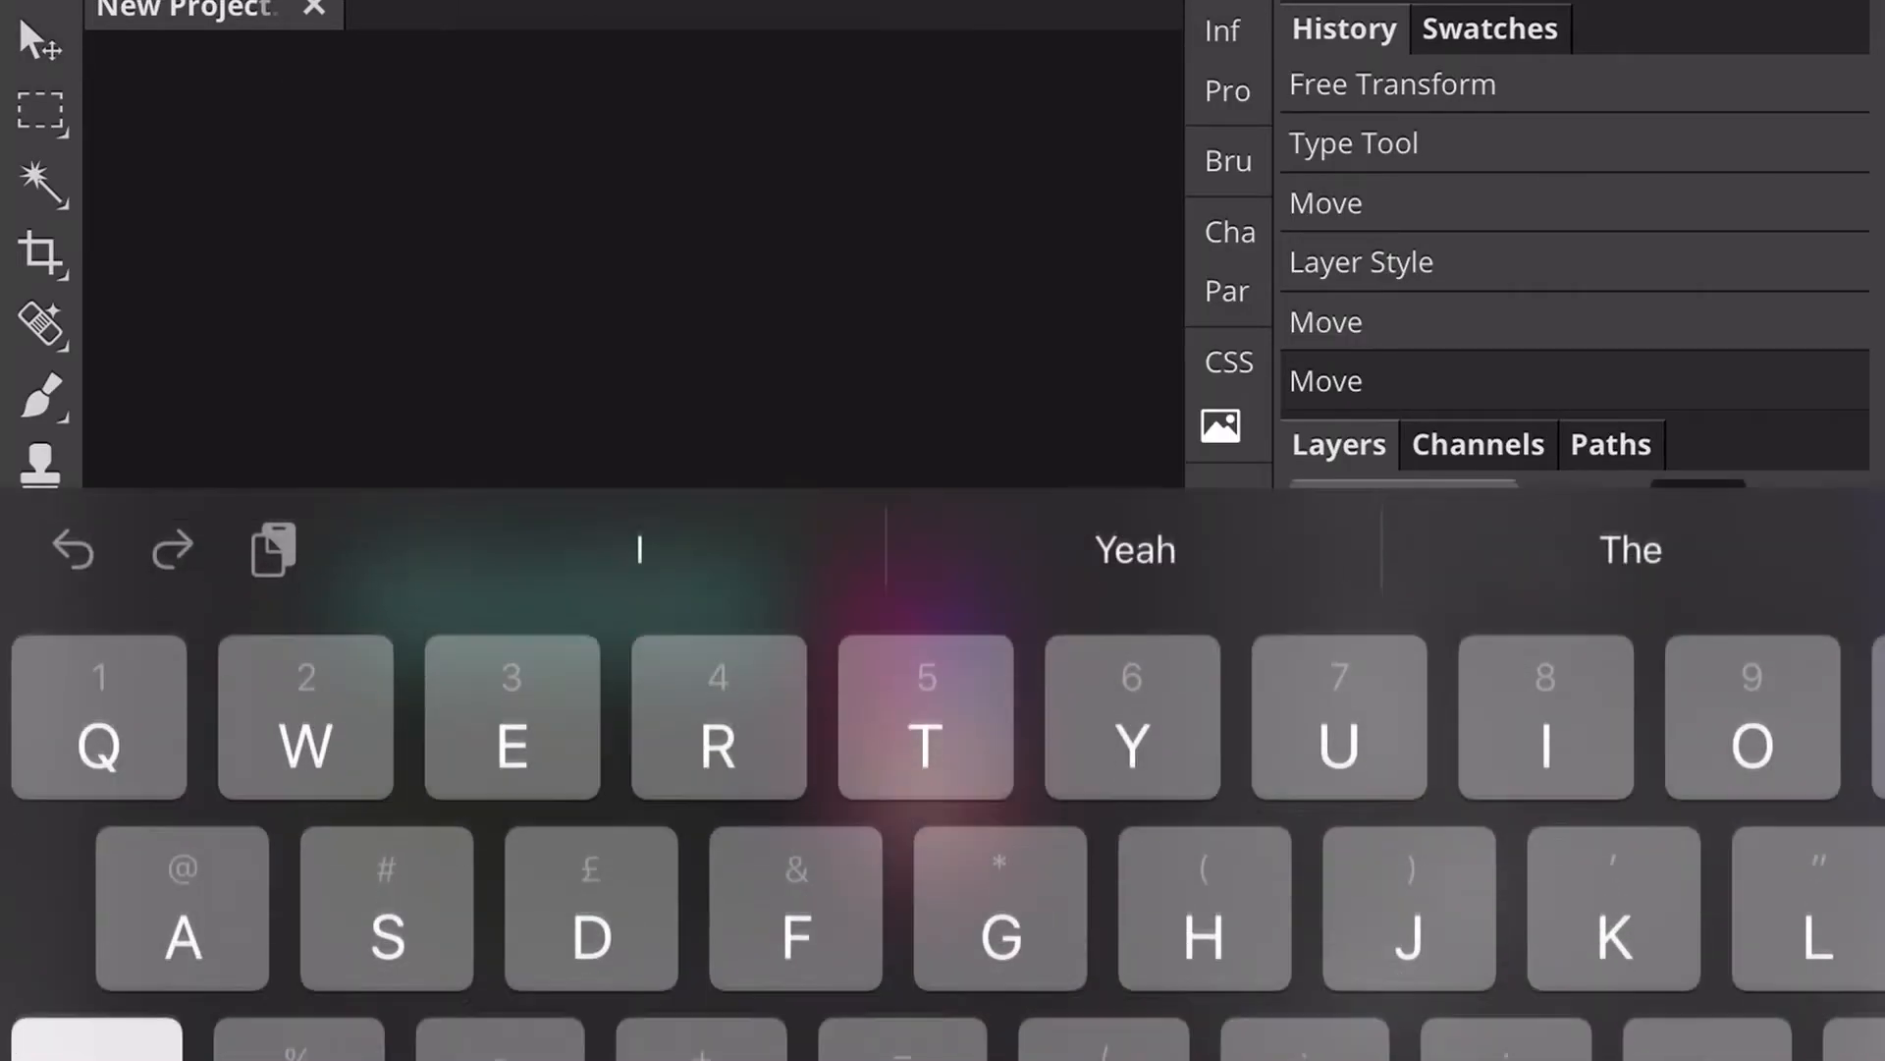
pyautogui.click(1360, 262)
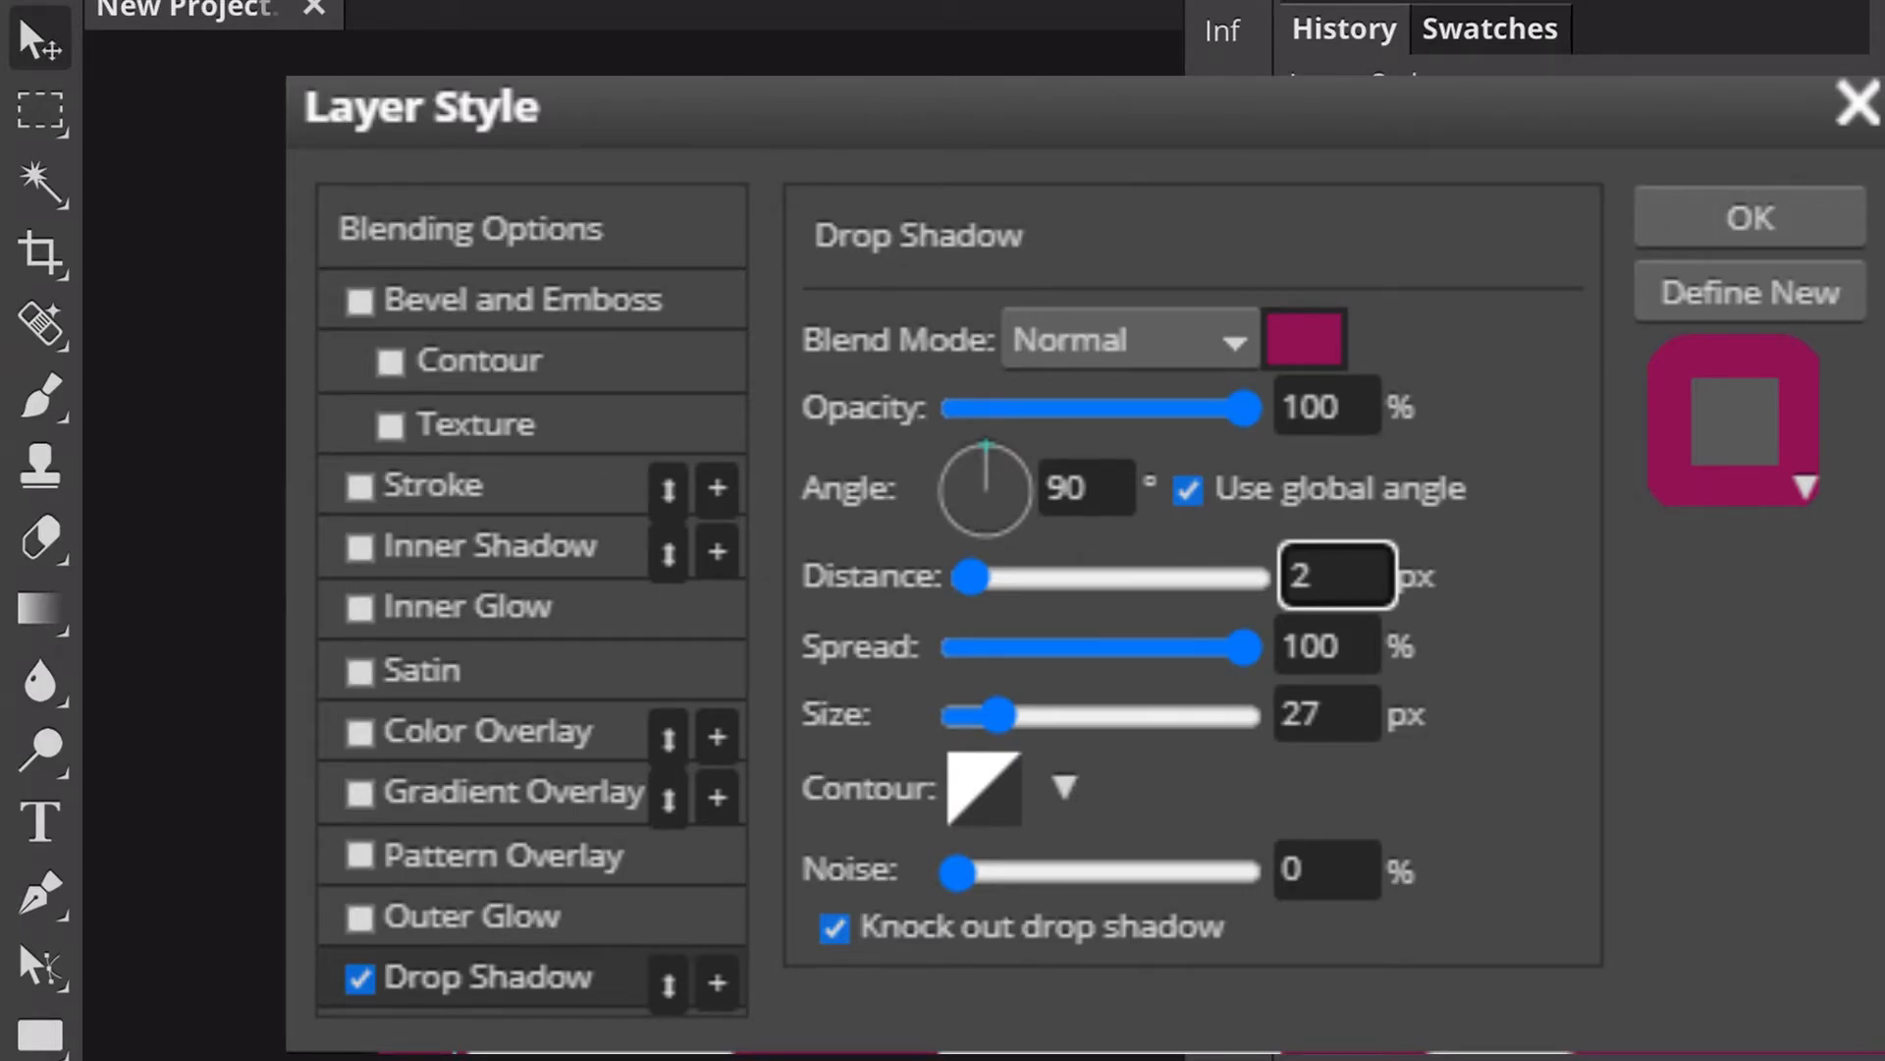
pyautogui.click(1748, 218)
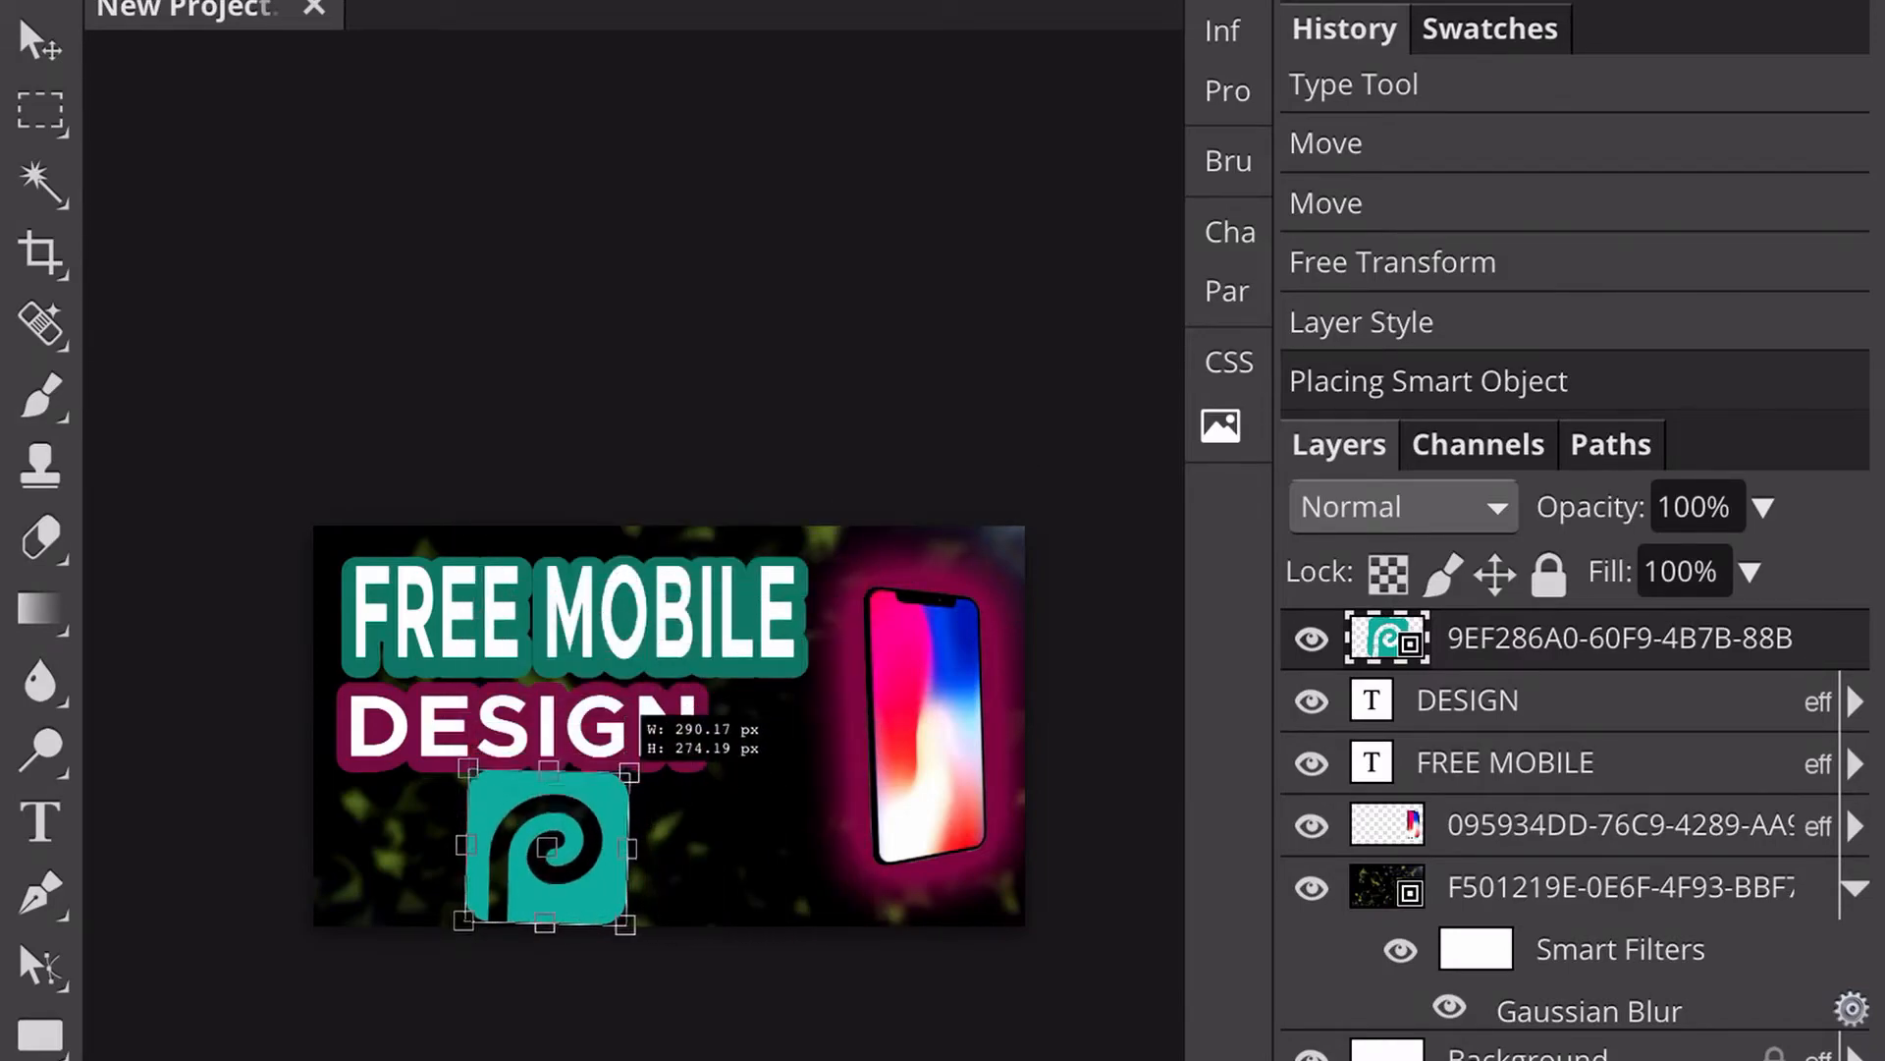
# Step: Shrink the Photopea logo to fit beneath DESIGN in the lower left
pyautogui.moveTo(633, 926); pyautogui.dragTo(621, 896)
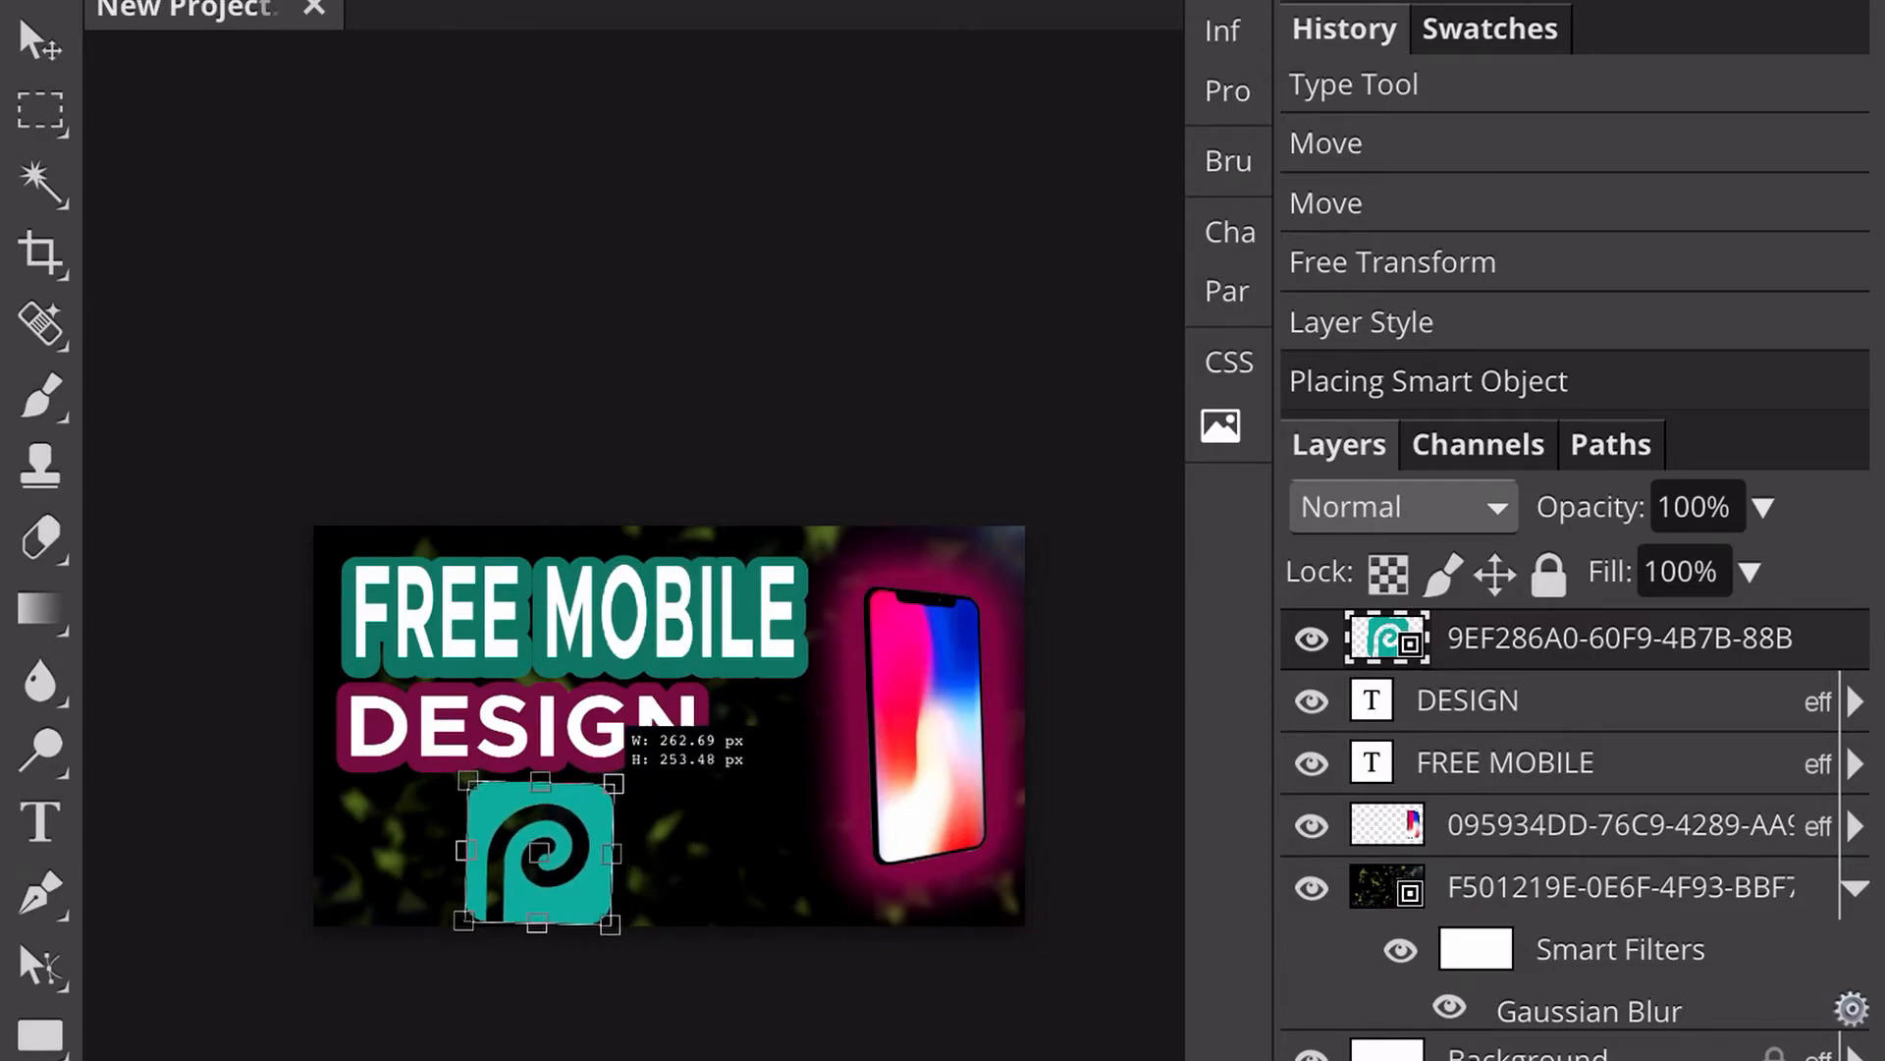
pyautogui.moveTo(541, 854); pyautogui.dragTo(462, 861)
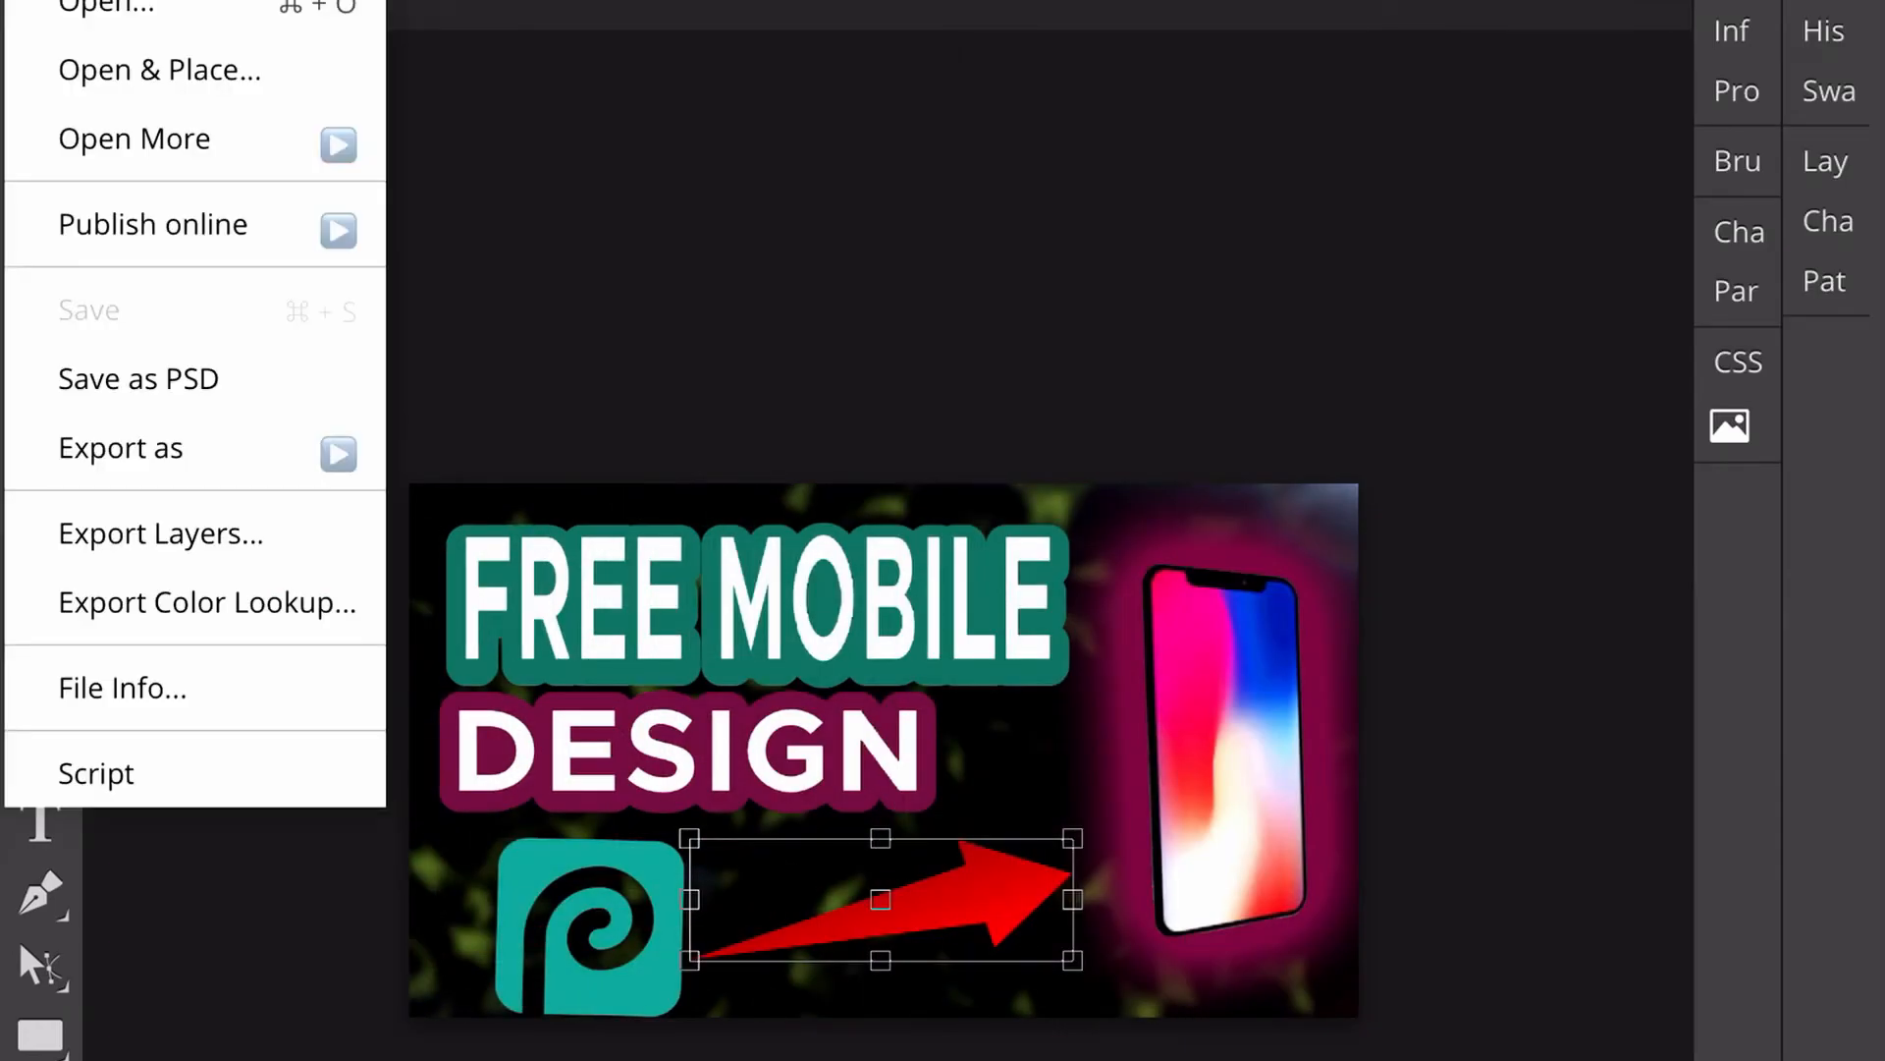
# Step: Export the thumbnail as PNG through Save for web and download 'New Project.png'
pyautogui.click(137, 377)
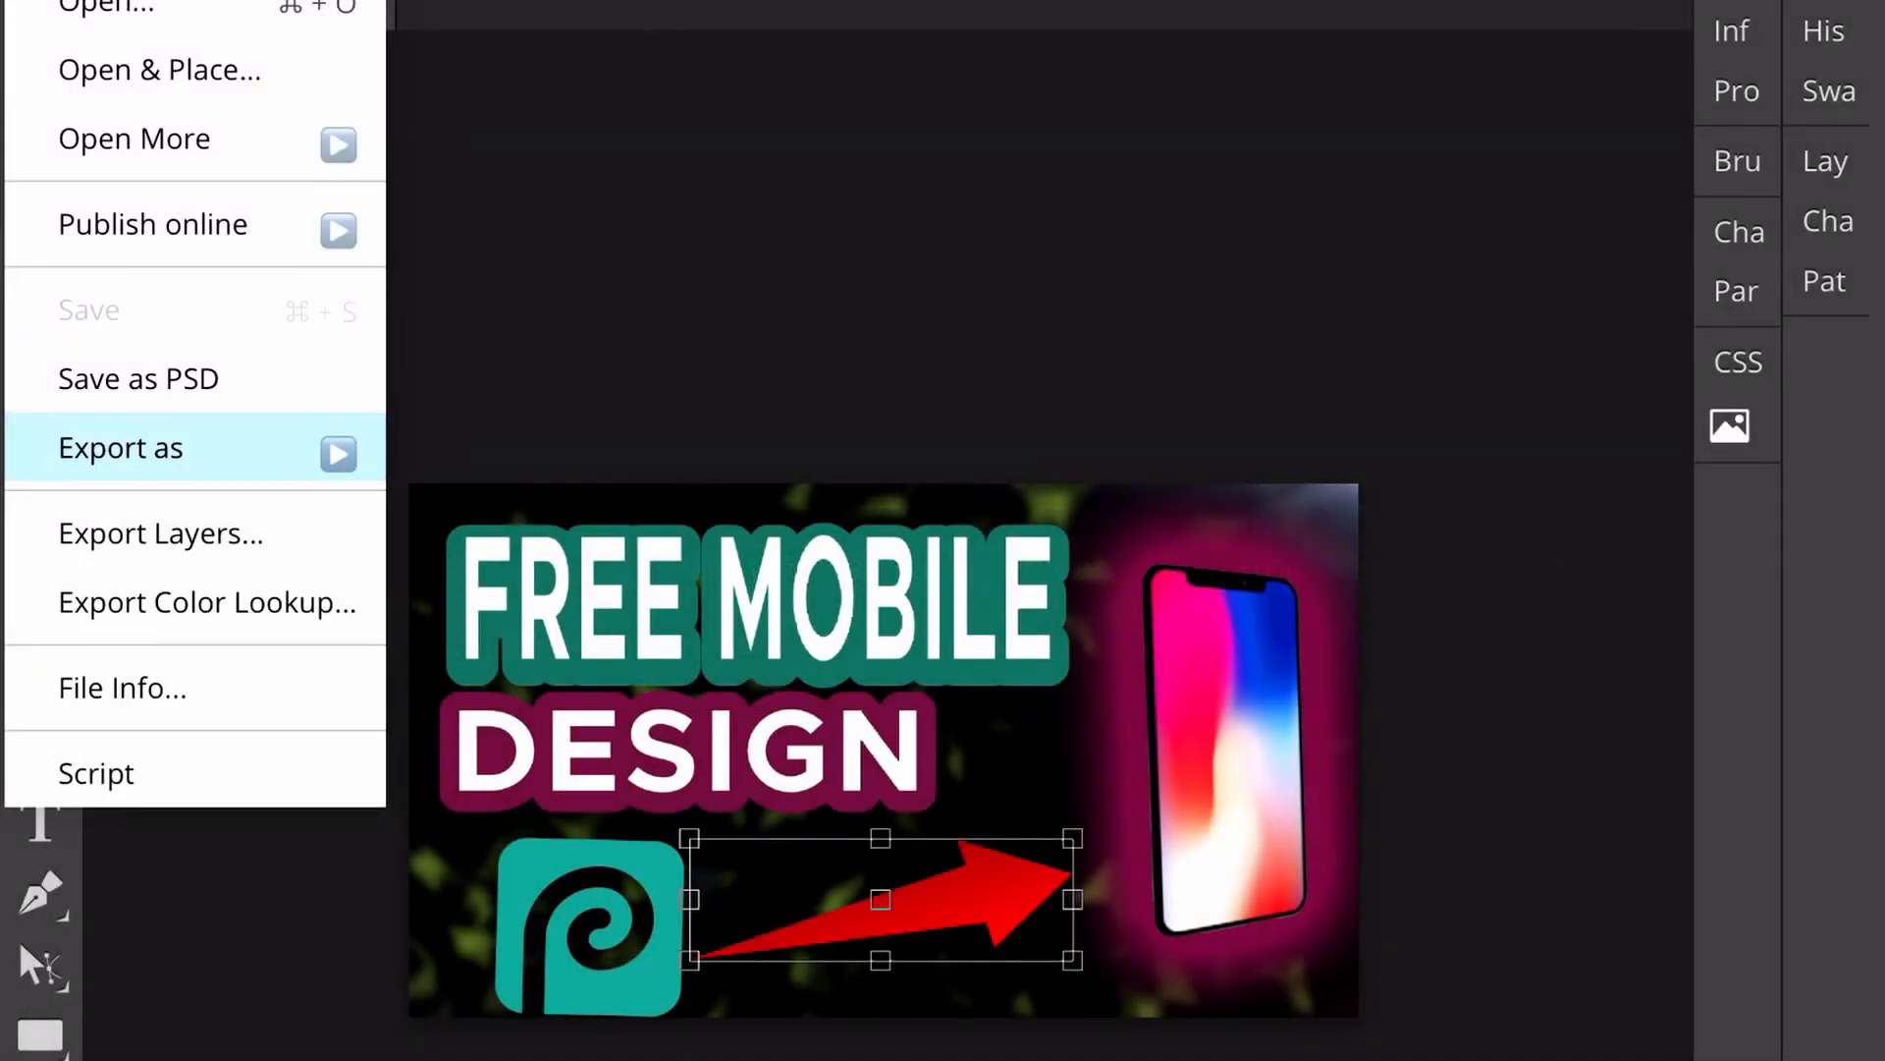
pyautogui.click(120, 448)
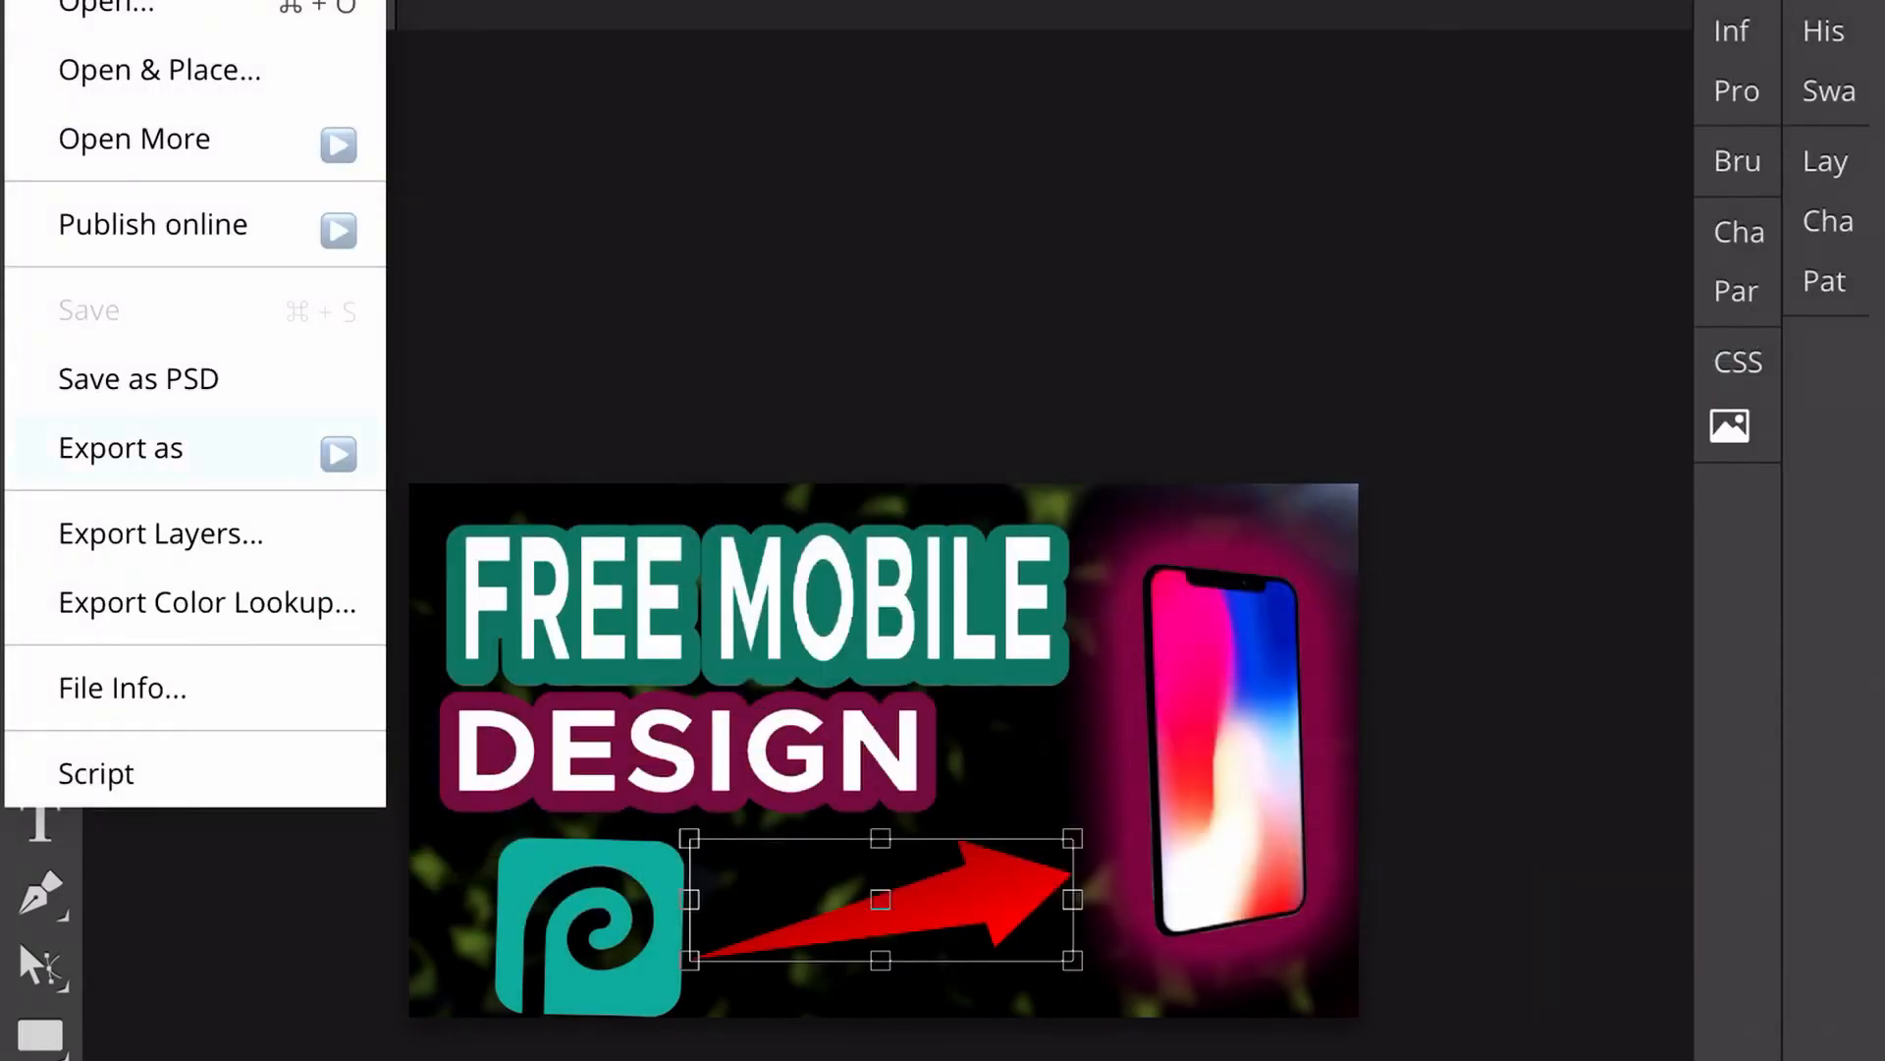
pyautogui.click(119, 448)
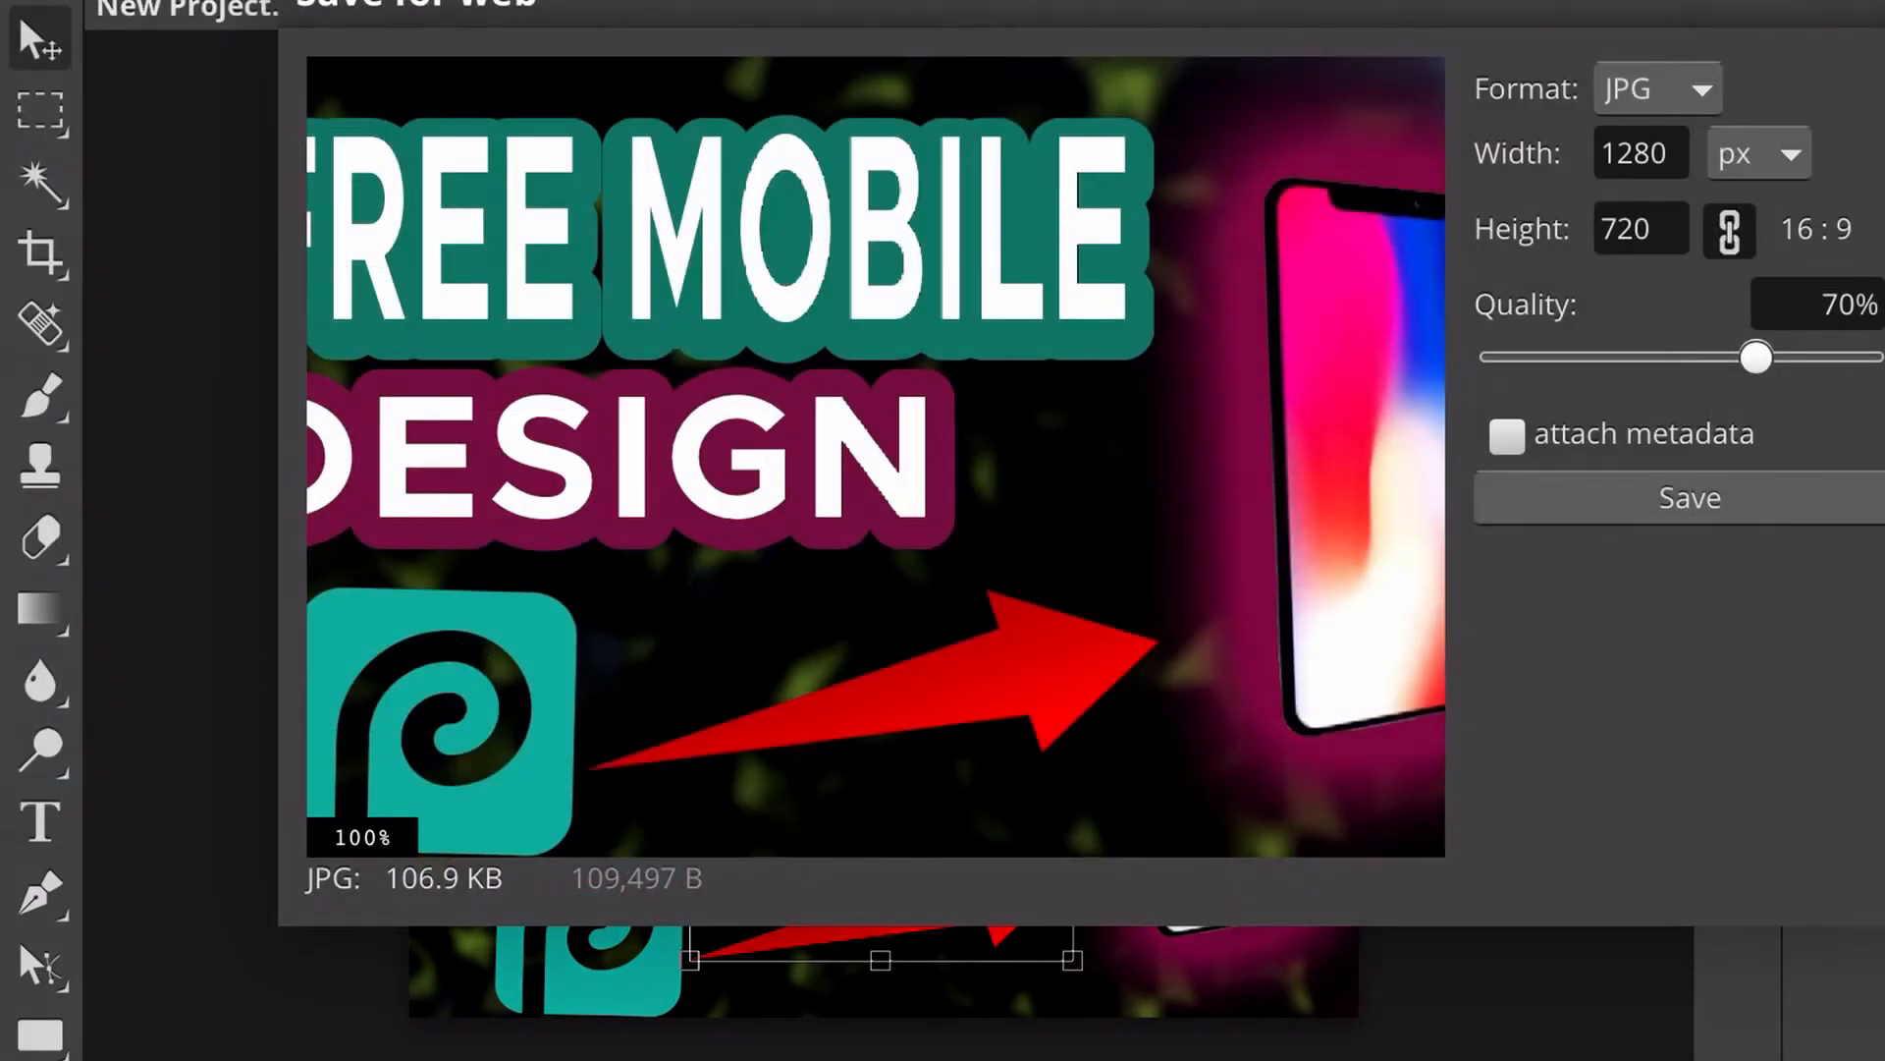
pyautogui.click(1657, 87)
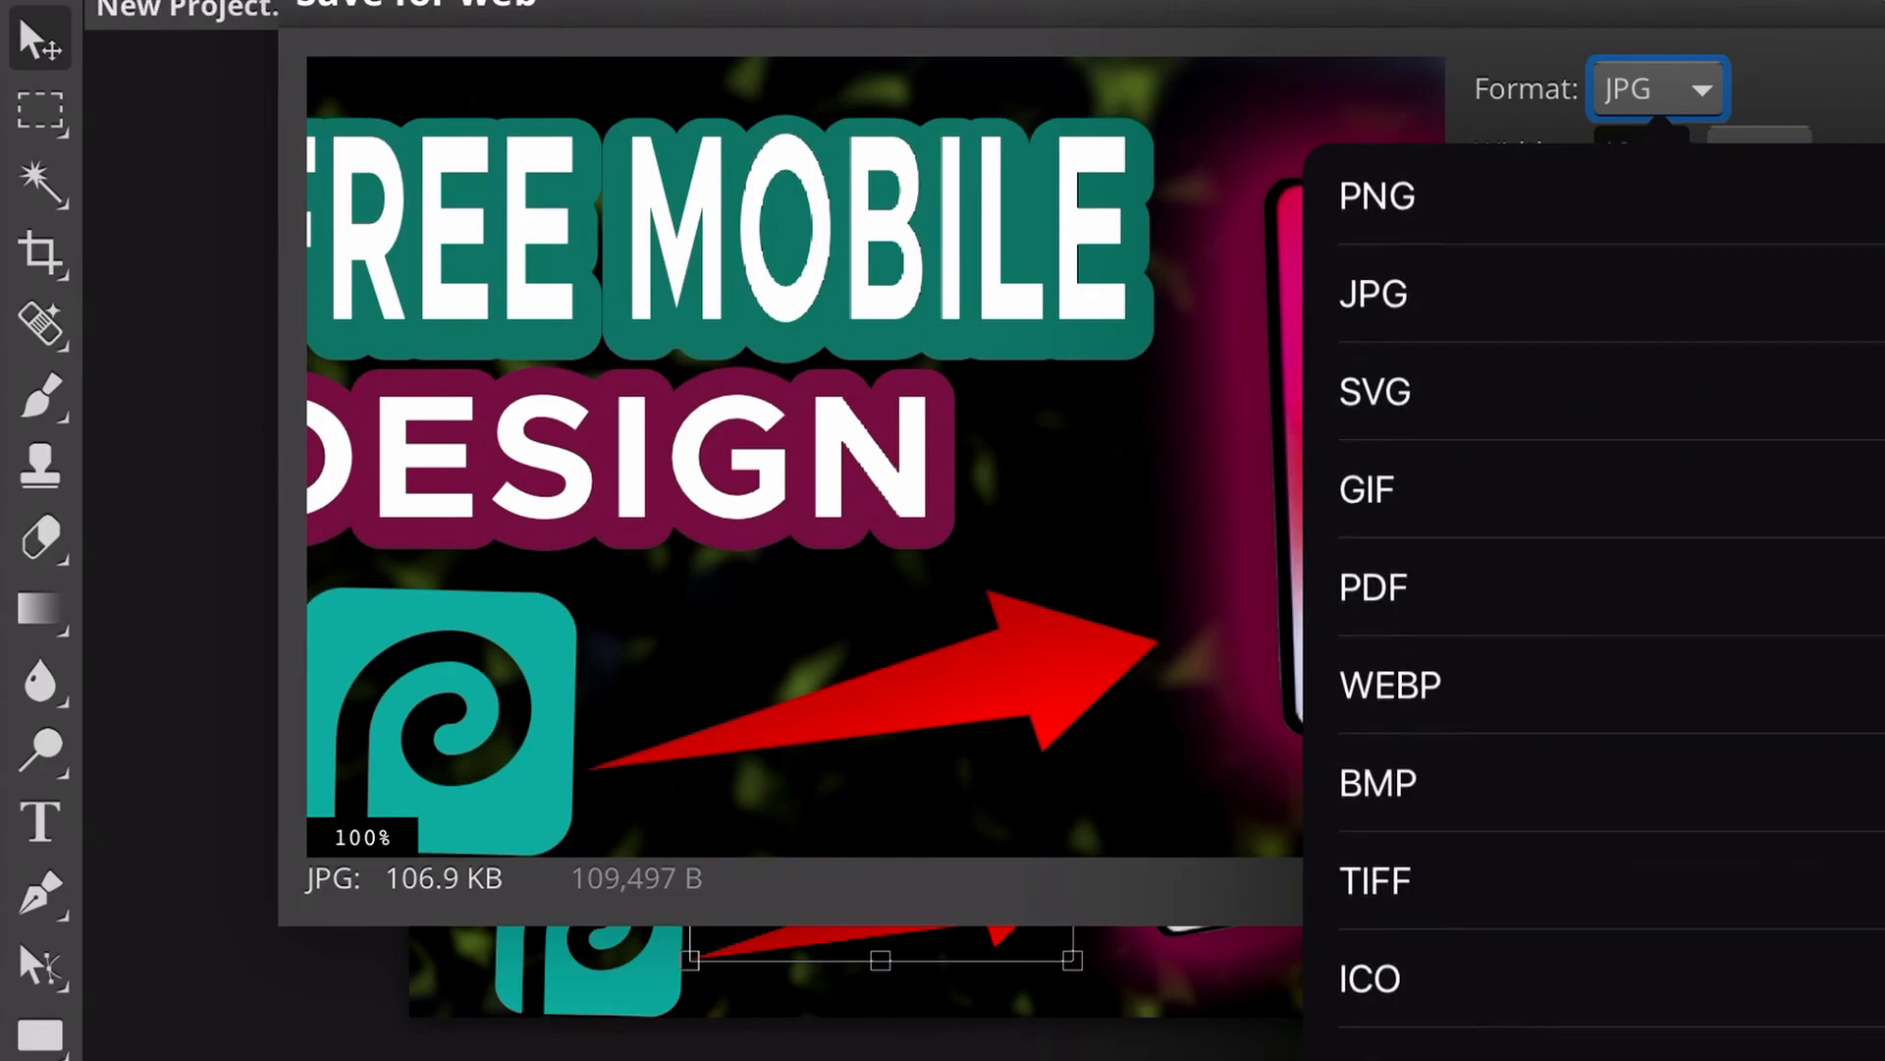
pyautogui.click(1377, 196)
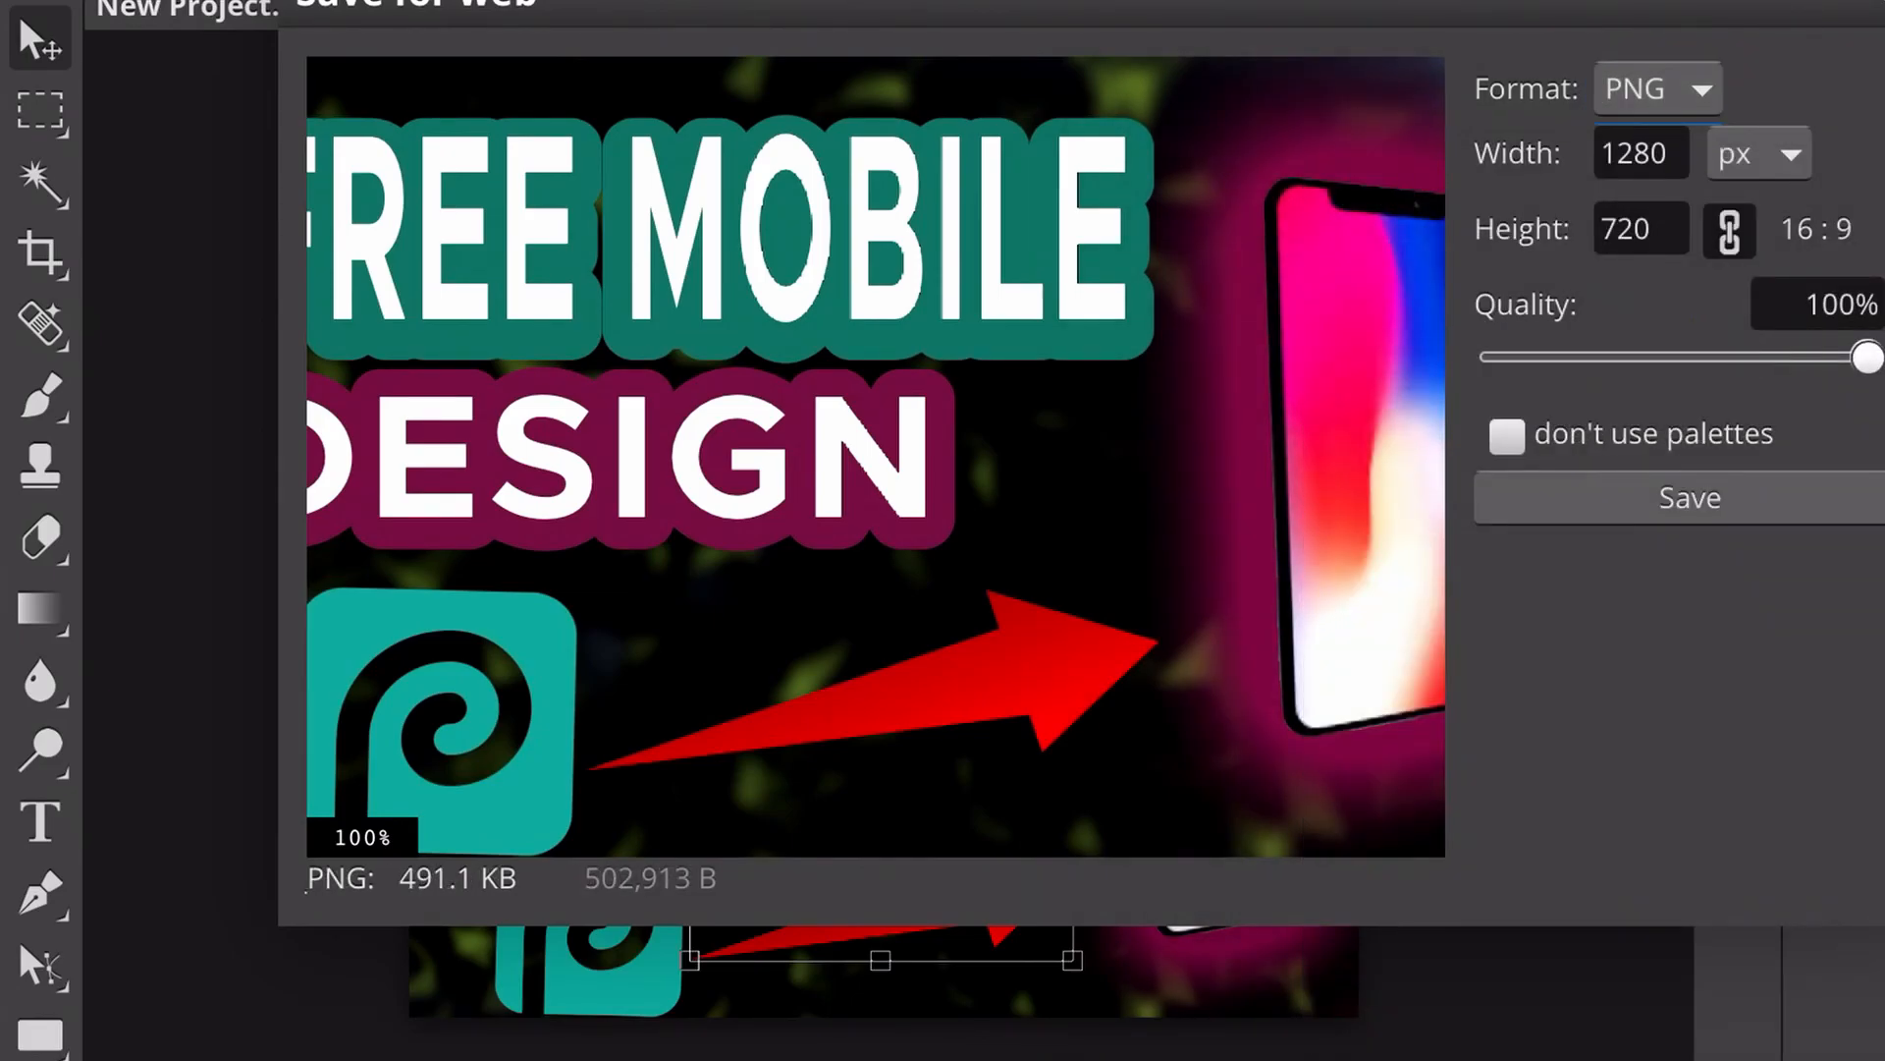
pyautogui.click(1689, 497)
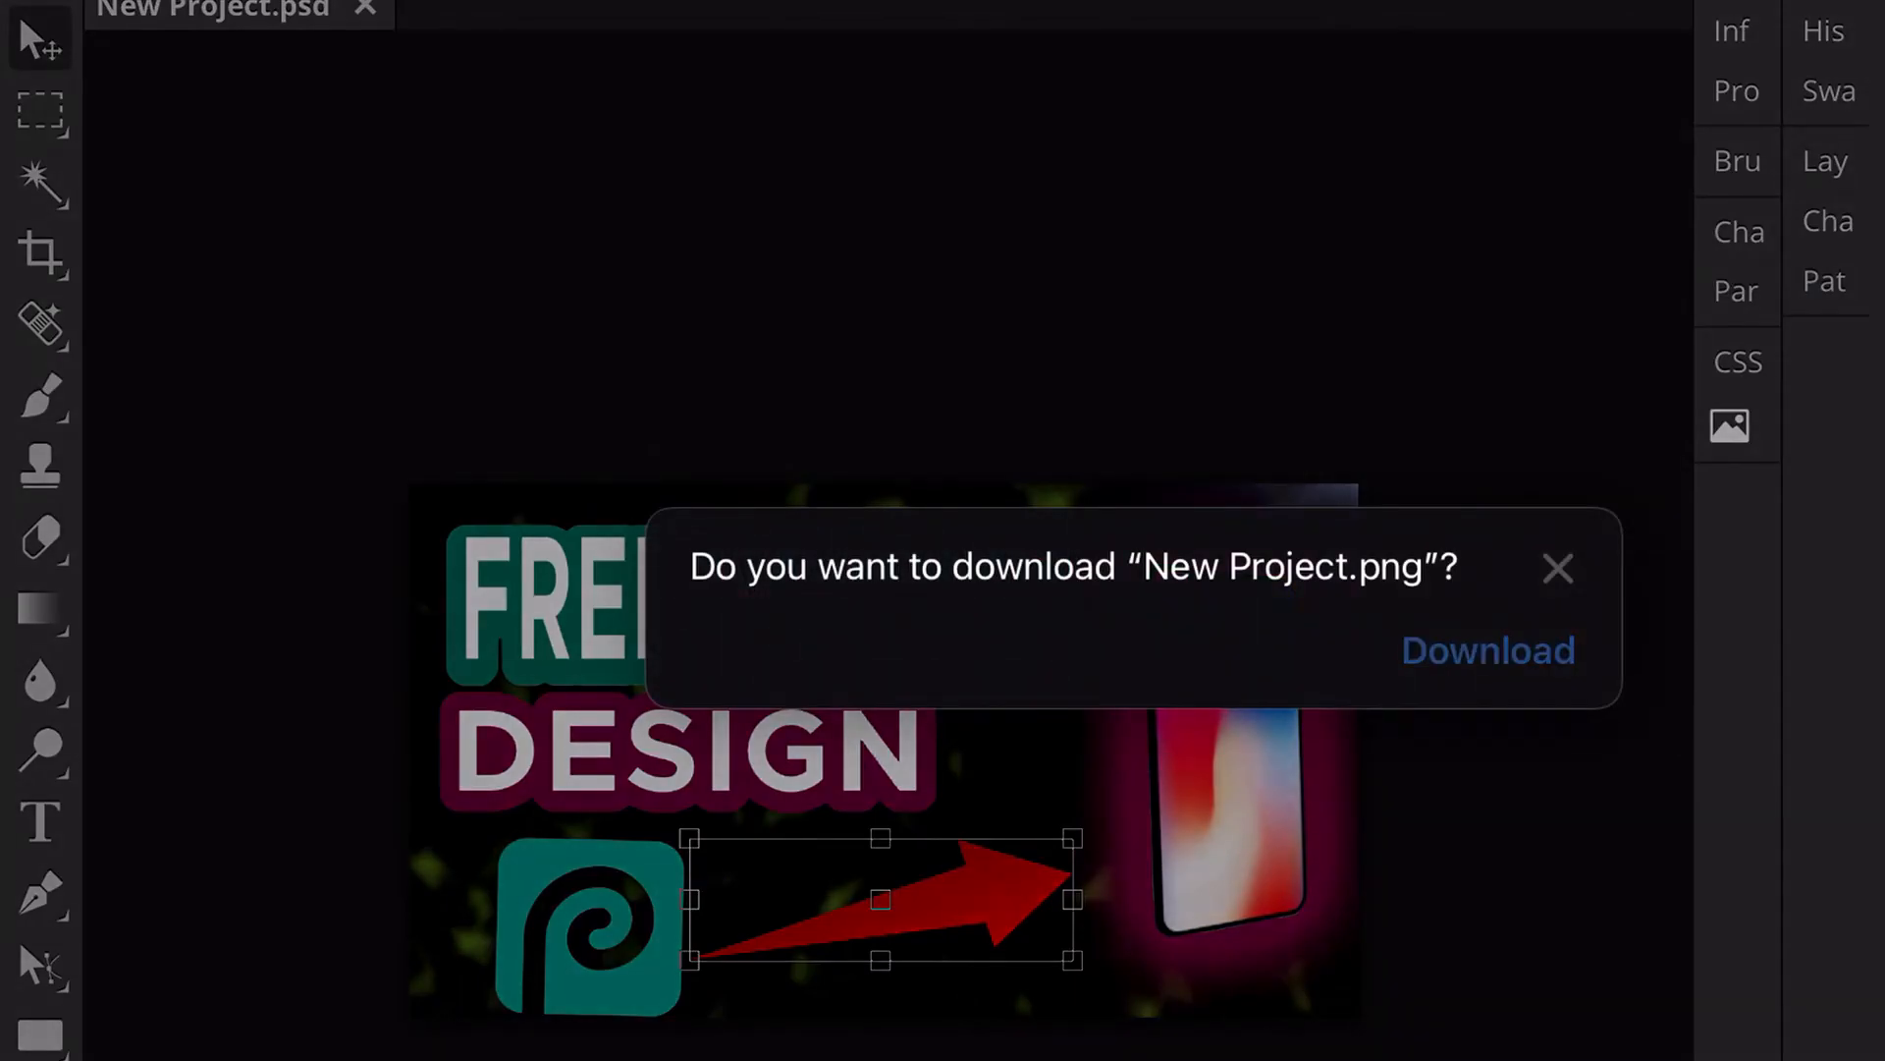
pyautogui.click(1555, 569)
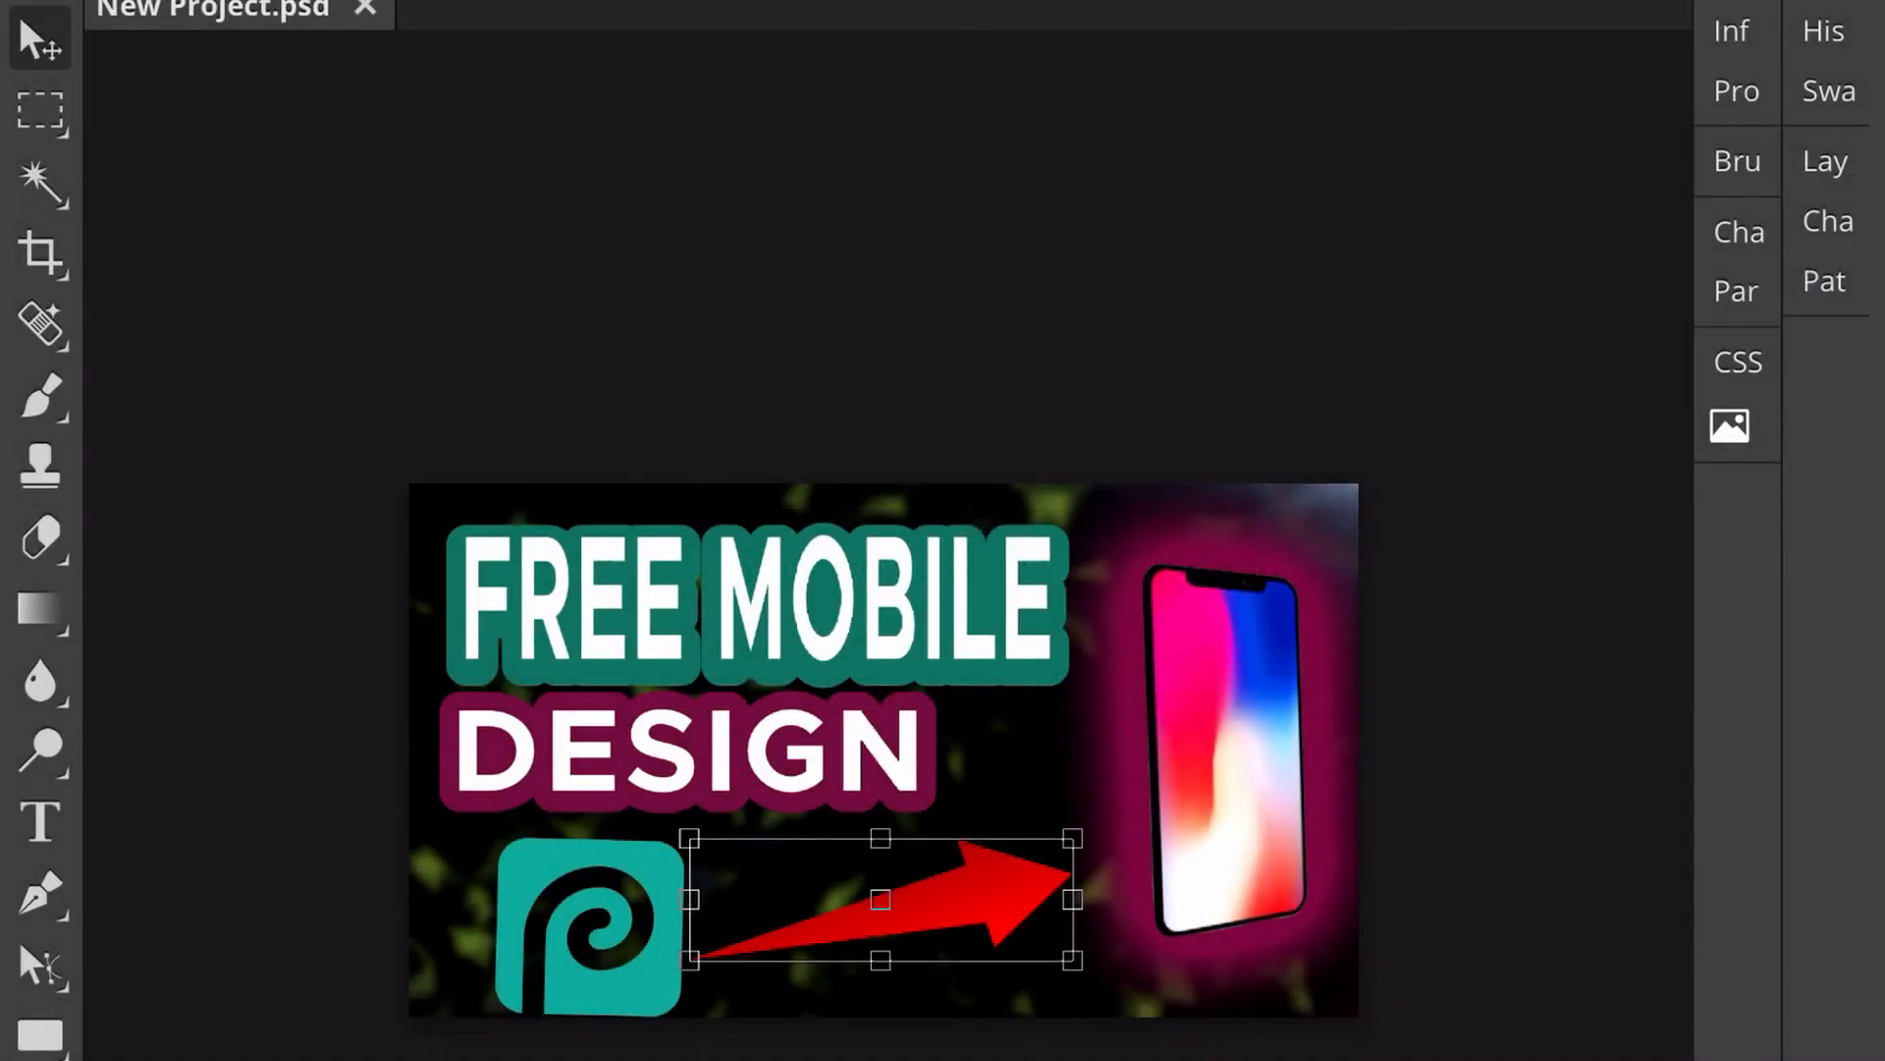